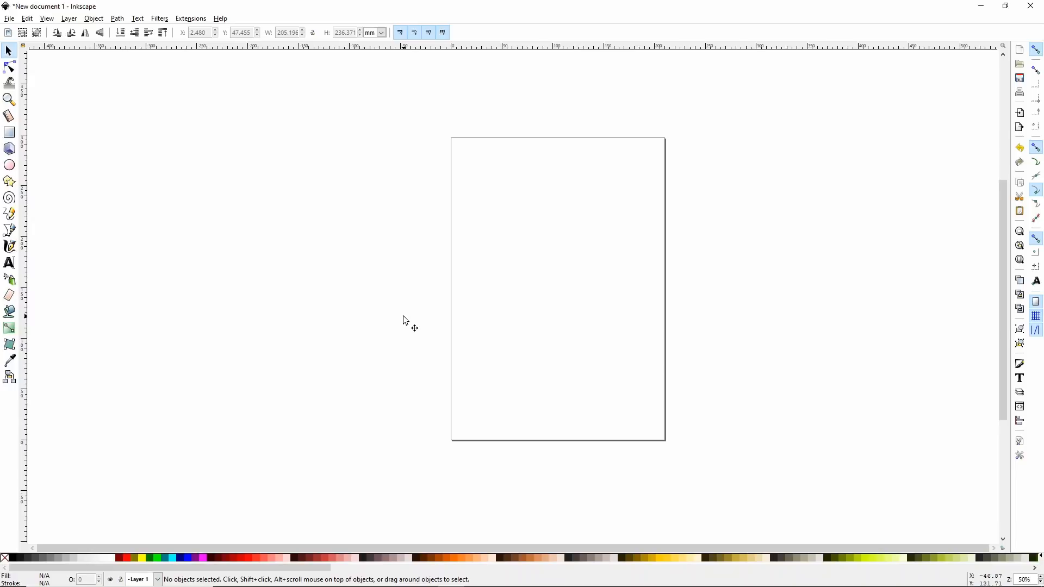
{"action": "mouse_move", "coordinate": [360, 341]}
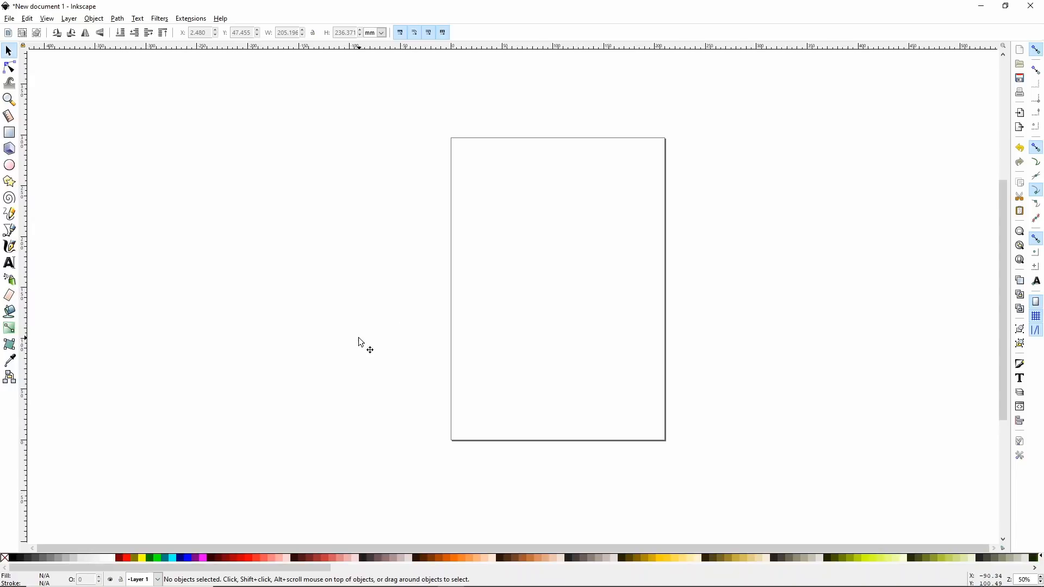
{"action": "mouse_move", "coordinate": [92, 145]}
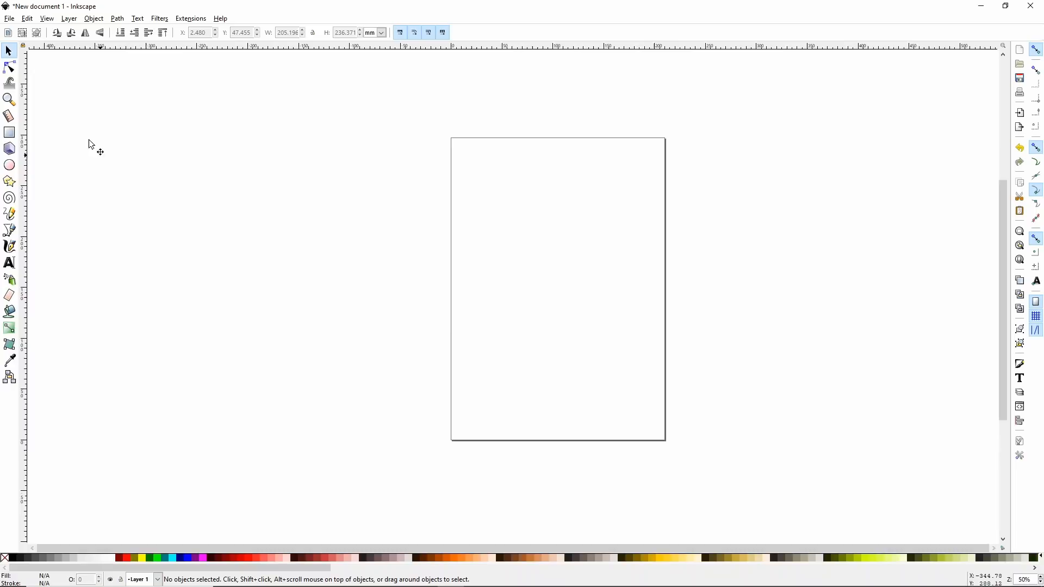
{"action": "mouse_move", "coordinate": [10, 18]}
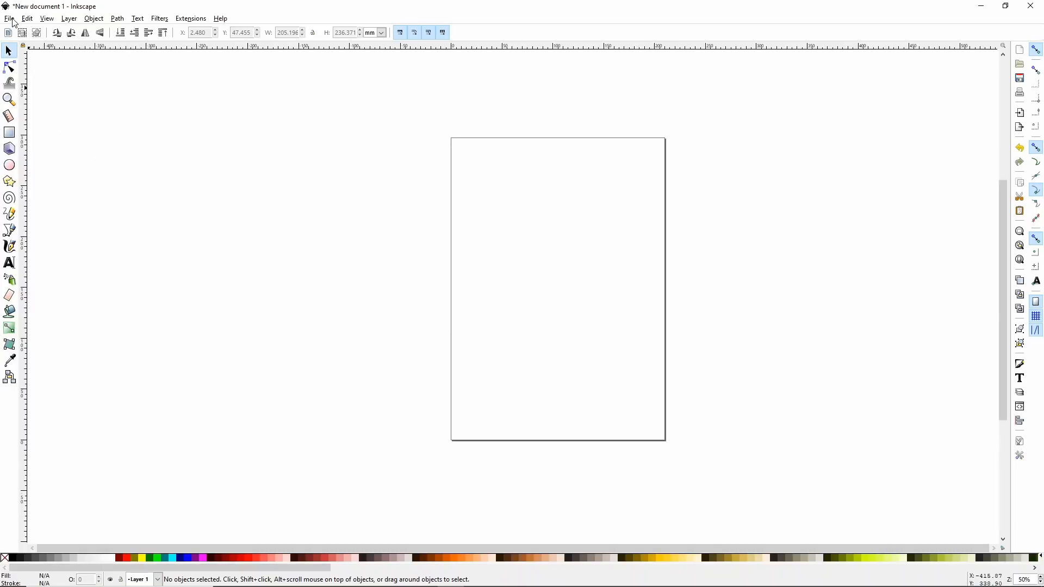
- Change the page size from A4 to US Letter (8.5 × 11 in) in Document Properties
{"action": "left_click", "coordinate": [10, 17]}
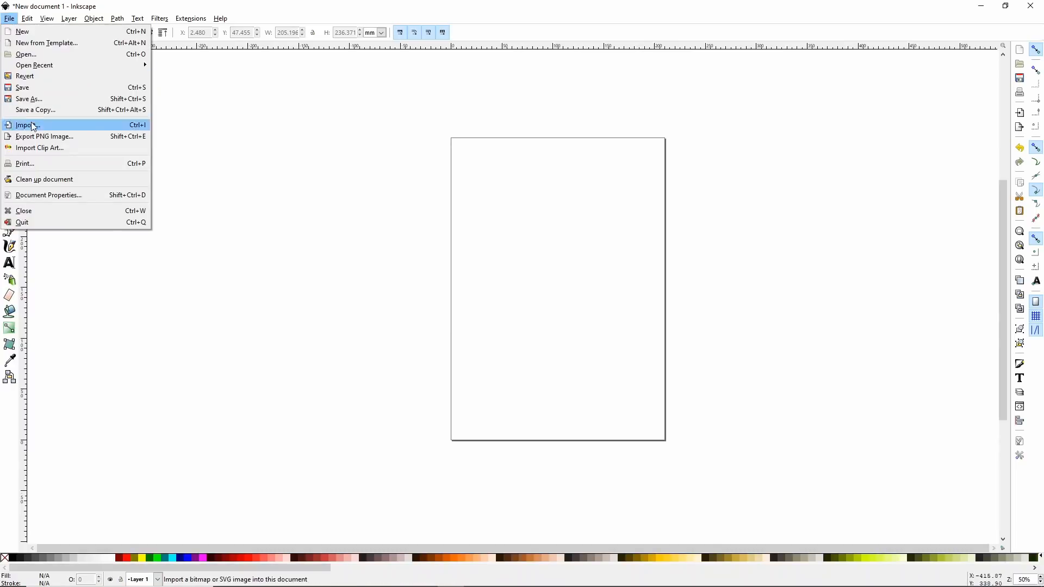
{"action": "mouse_move", "coordinate": [47, 194]}
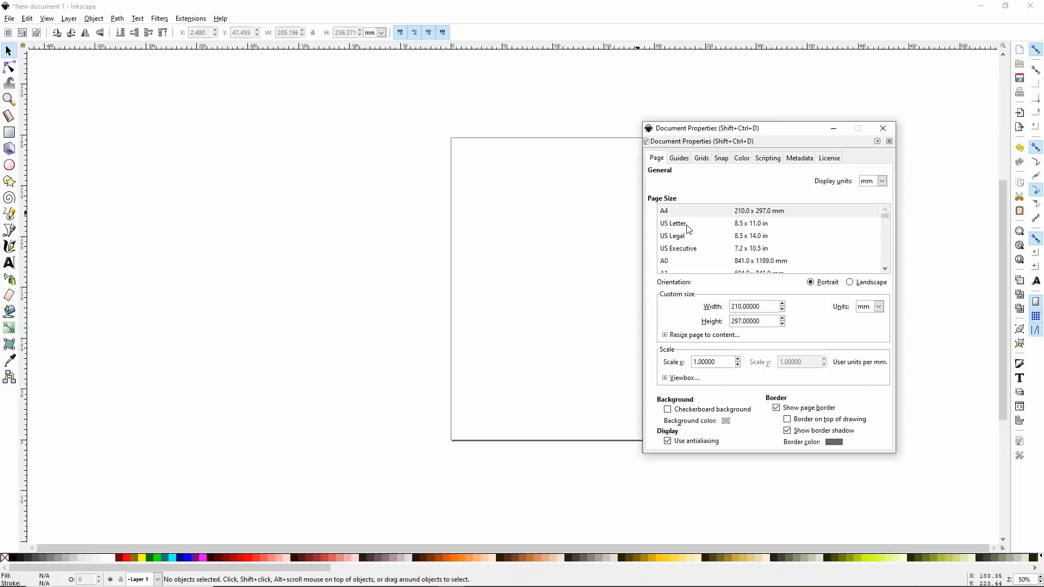
{"action": "mouse_move", "coordinate": [682, 235]}
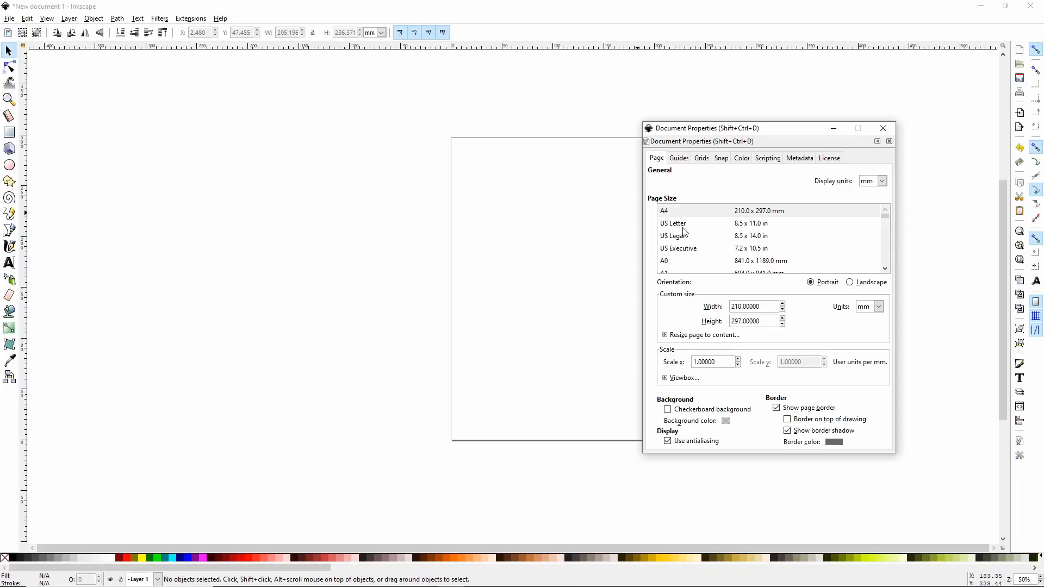
{"action": "left_click", "coordinate": [673, 222]}
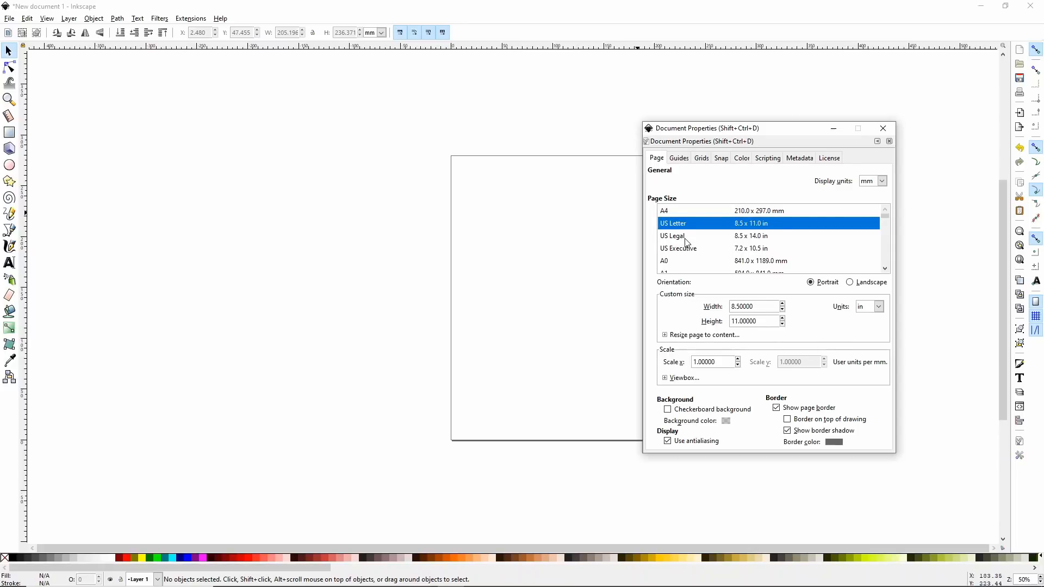
{"action": "left_click", "coordinate": [883, 128]}
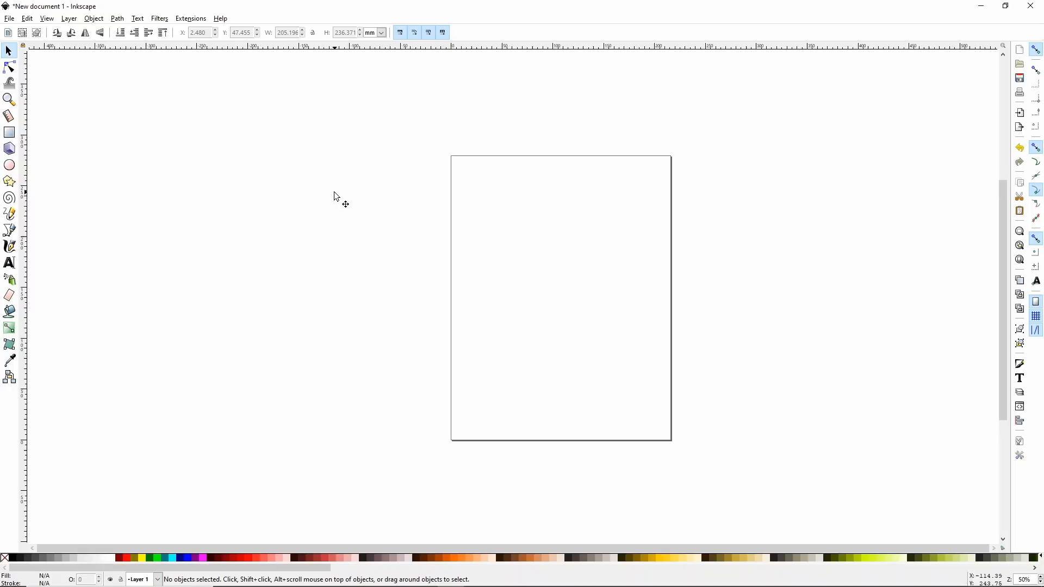
{"action": "mouse_move", "coordinate": [293, 300]}
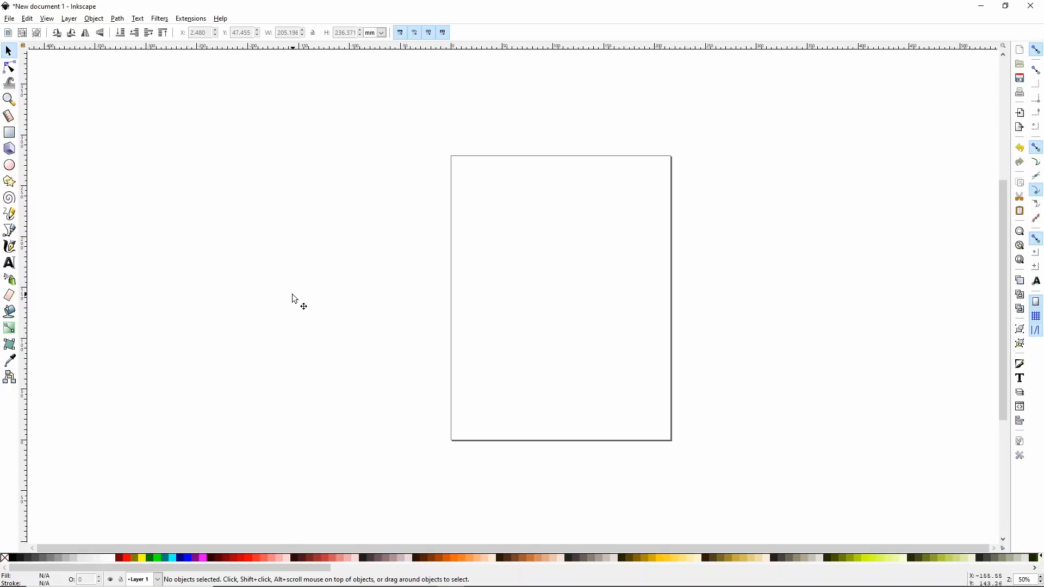
{"action": "mouse_move", "coordinate": [288, 318]}
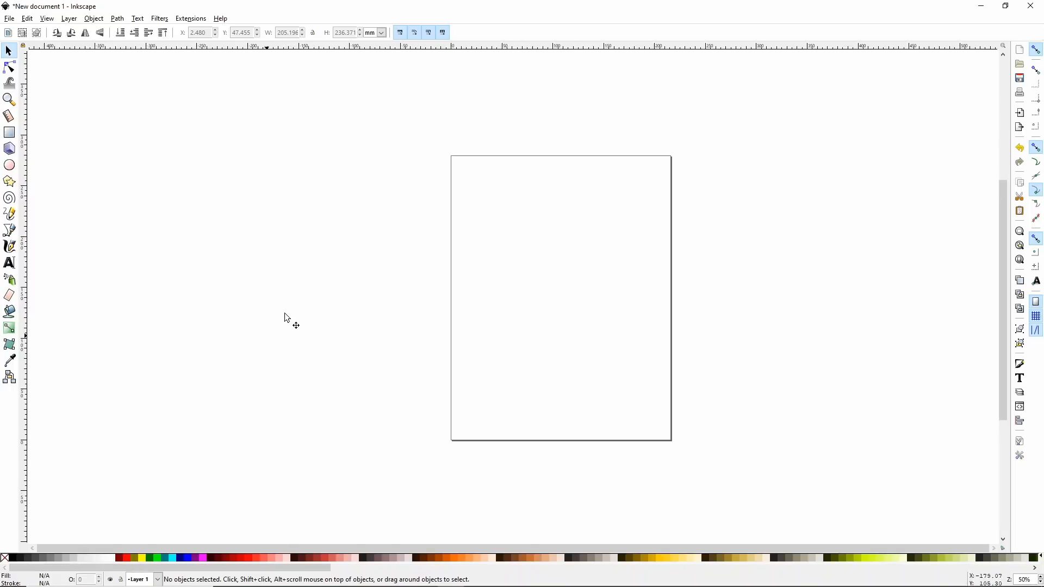
- Import the Marie PNG from the Disney folder as an embedded image
{"action": "left_click", "coordinate": [9, 18]}
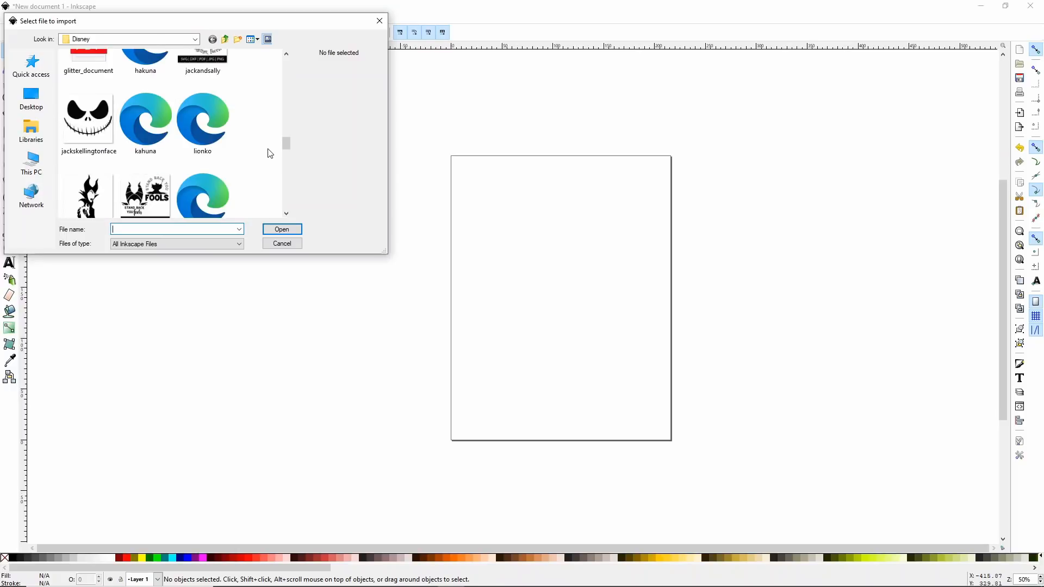
{"action": "scroll", "scroll_direction": "down", "scroll_amount": 3}
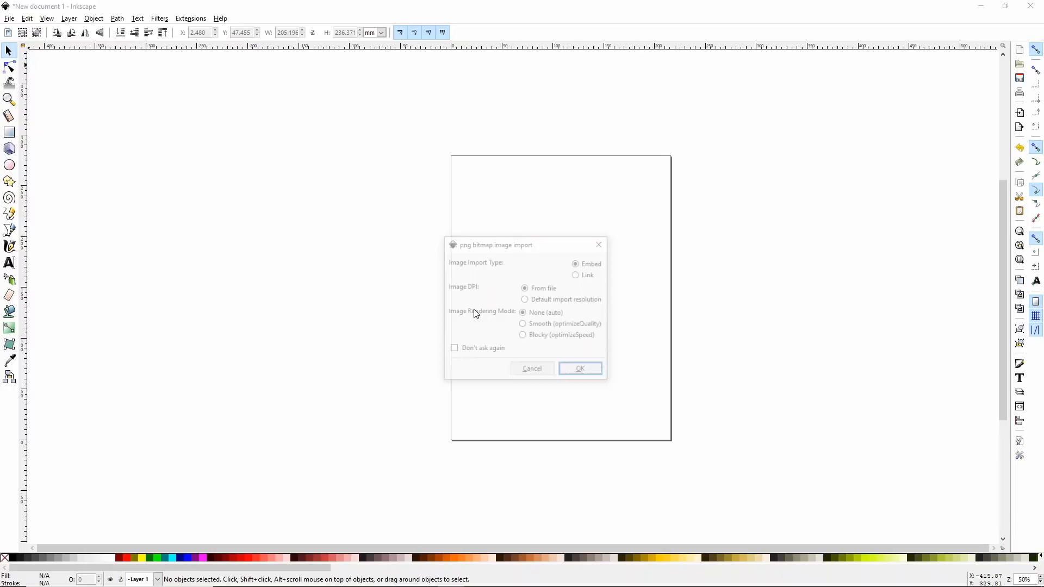
{"action": "left_click", "coordinate": [579, 368]}
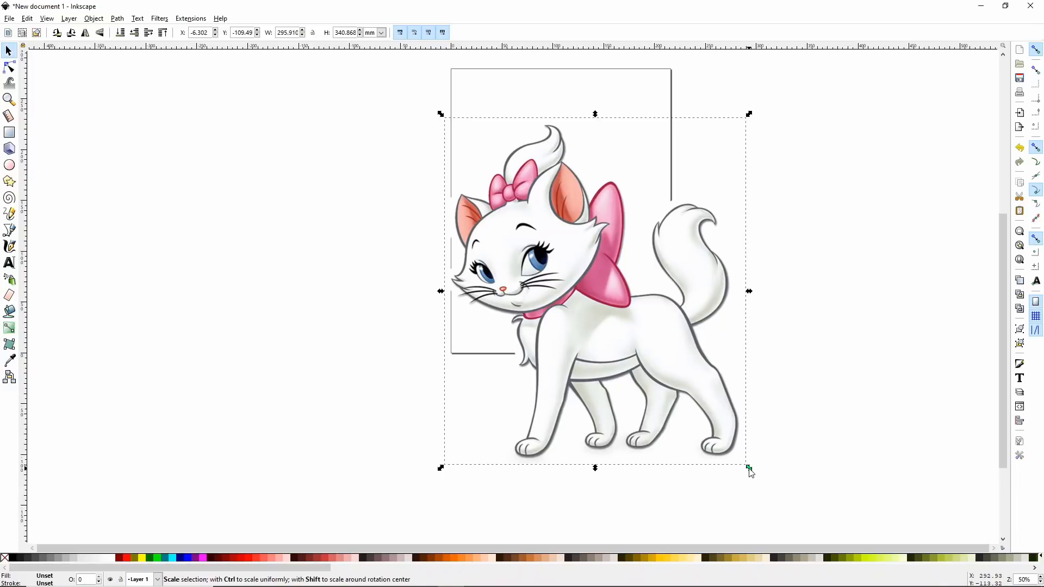
- Scale the cat image down to roughly 201 × 231 mm to fit the page
{"action": "left_click_drag", "start_coordinate": [749, 468], "coordinate": [705, 429]}
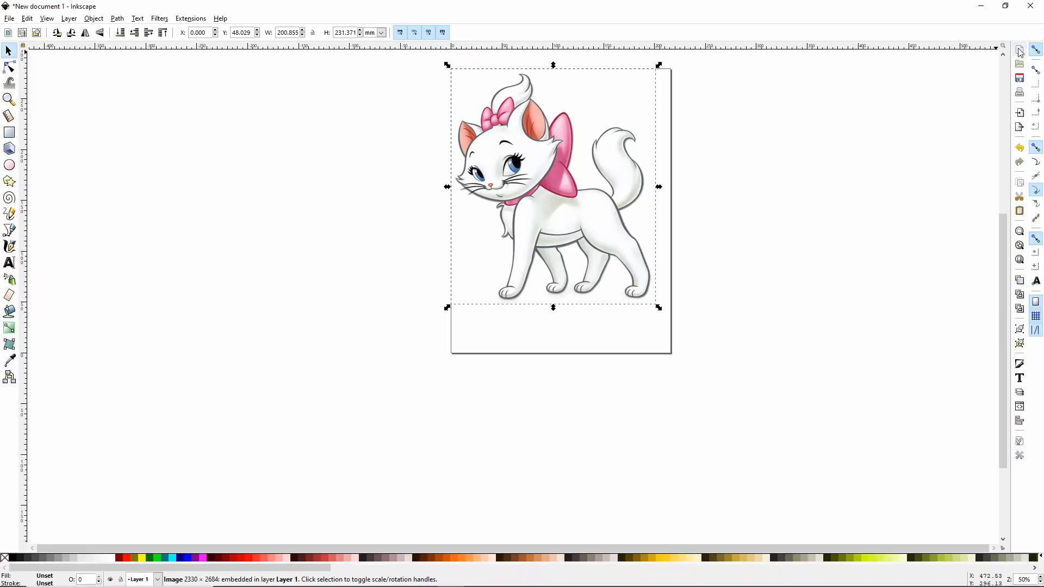
{"action": "mouse_move", "coordinate": [1020, 50]}
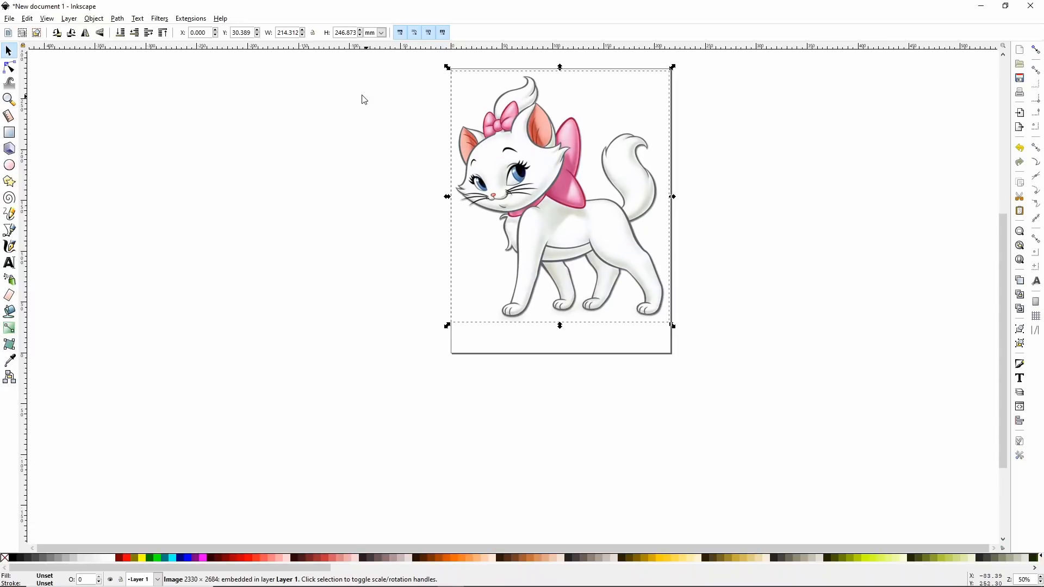
{"action": "mouse_move", "coordinate": [381, 97]}
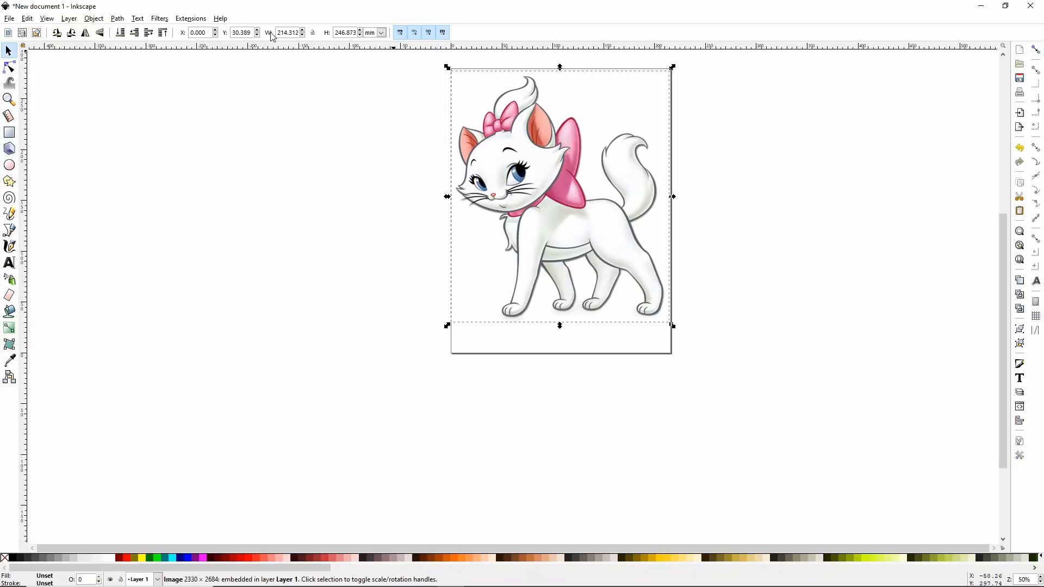
{"action": "mouse_move", "coordinate": [331, 41]}
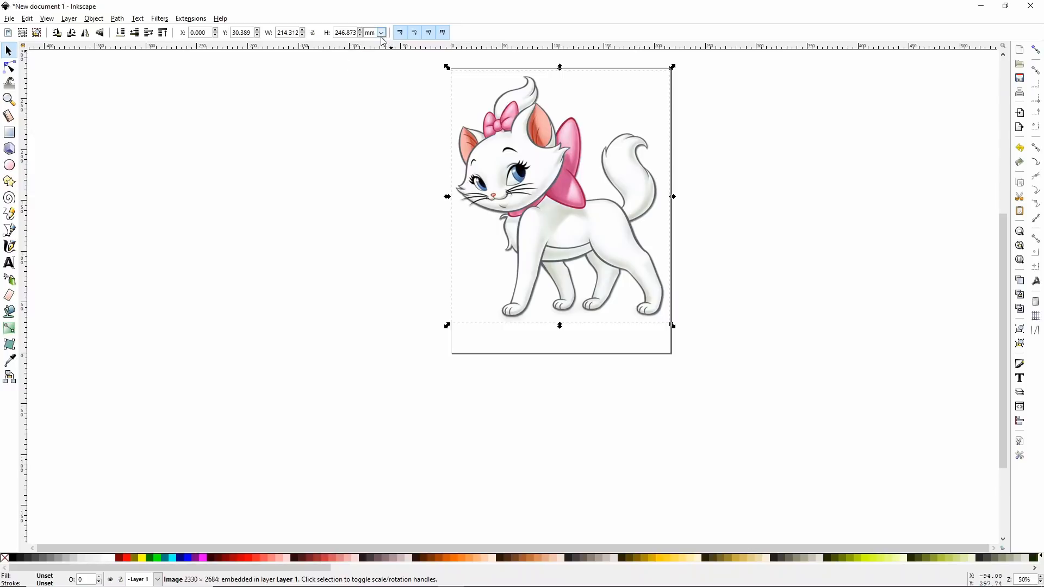
- Switch the toolbar units to inches and shrink the cat to about 8.2 × 9.5 in
{"action": "left_click", "coordinate": [380, 32]}
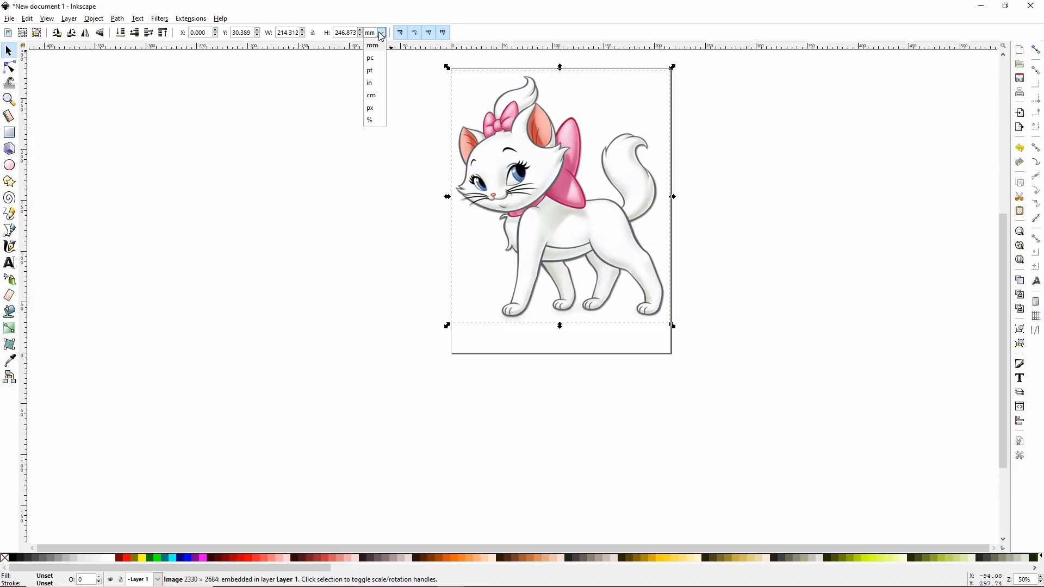
{"action": "mouse_move", "coordinate": [370, 83]}
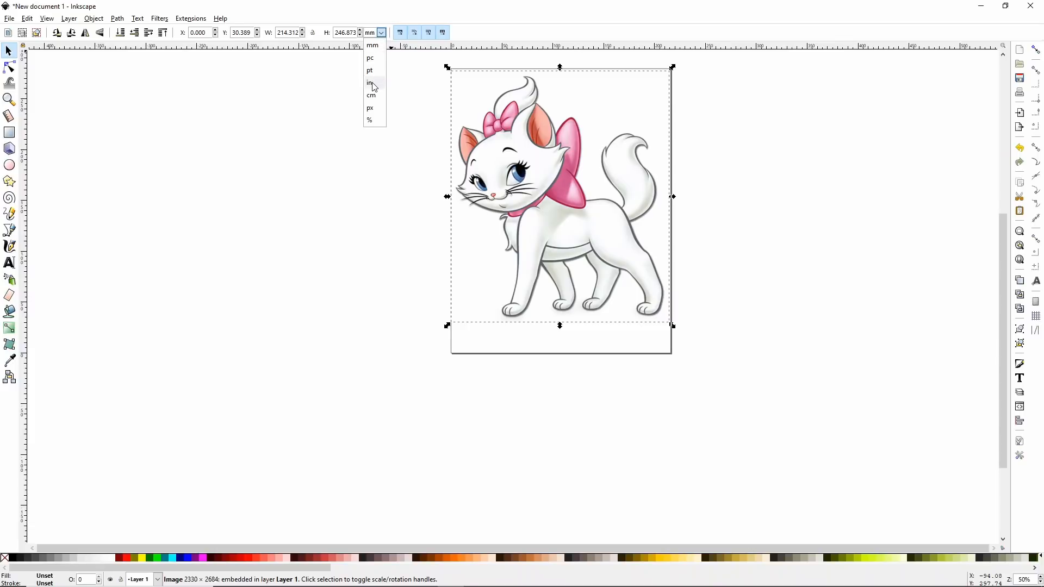
{"action": "left_click", "coordinate": [369, 83]}
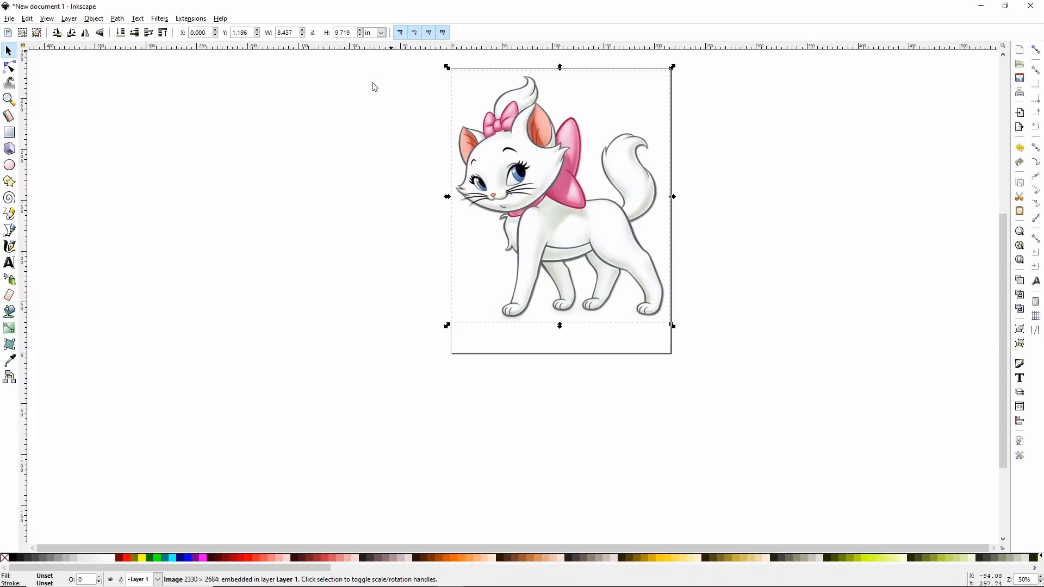
{"action": "mouse_move", "coordinate": [492, 203]}
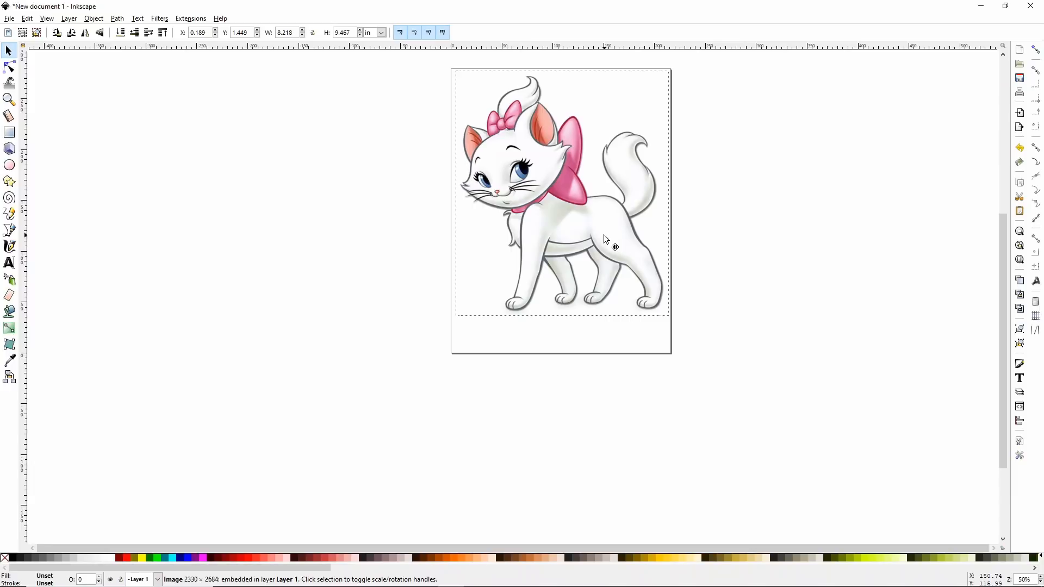
{"action": "left_click_drag", "start_coordinate": [605, 239], "coordinate": [602, 230]}
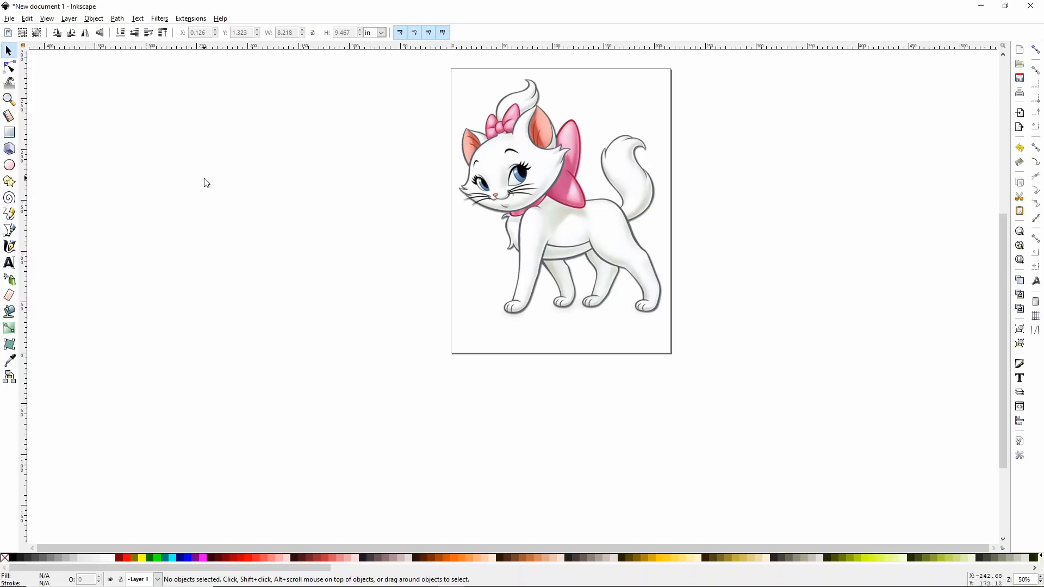
{"action": "mouse_move", "coordinate": [204, 184]}
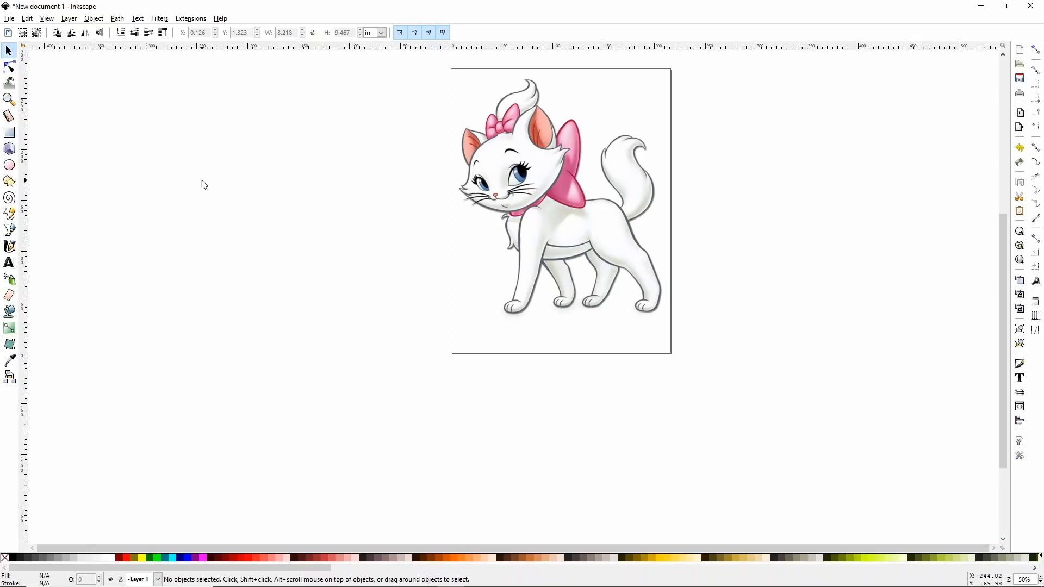
{"action": "mouse_move", "coordinate": [597, 146]}
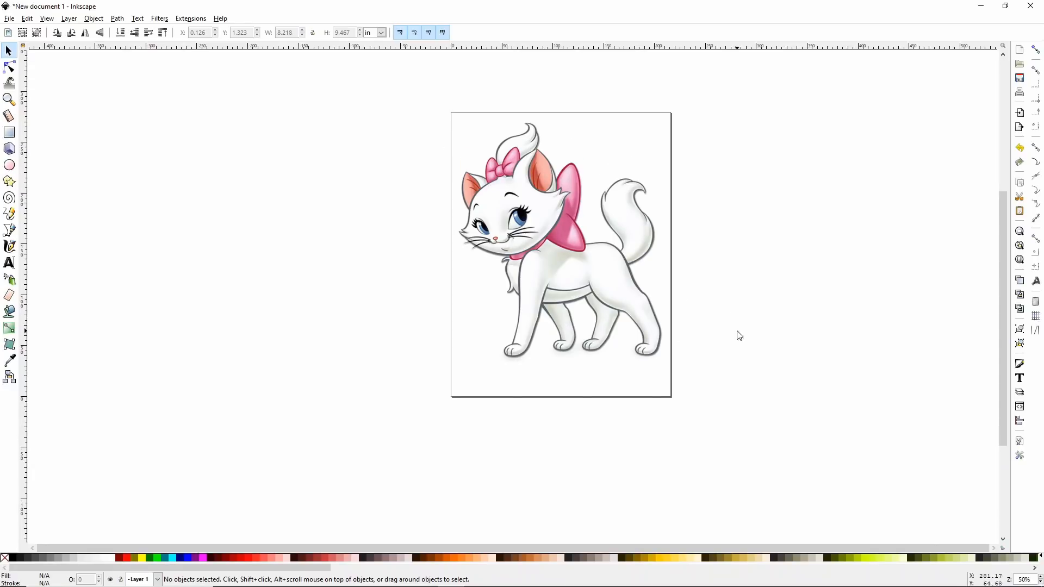
{"action": "mouse_move", "coordinate": [221, 276]}
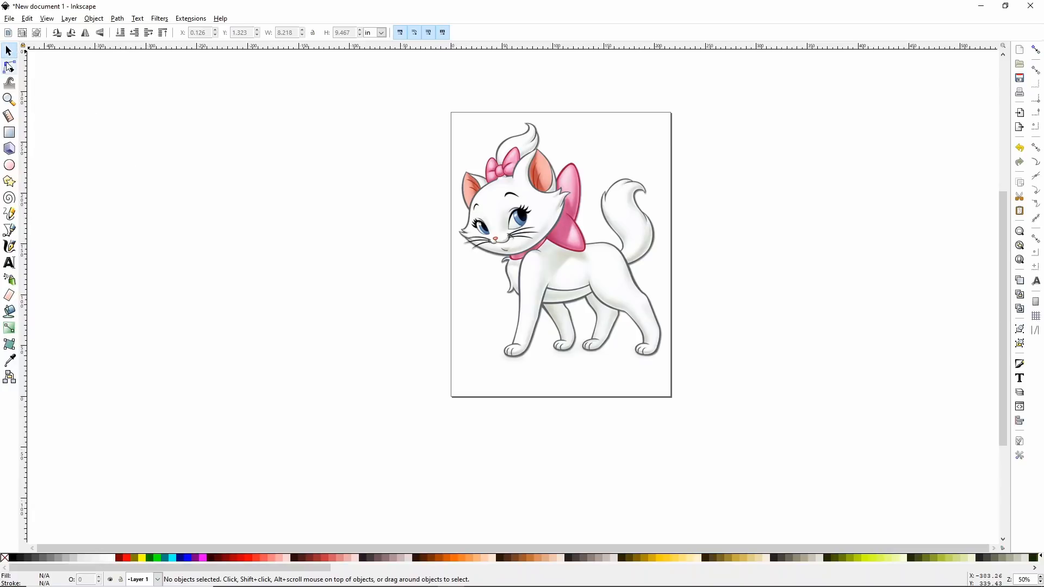
{"action": "mouse_move", "coordinate": [10, 132]}
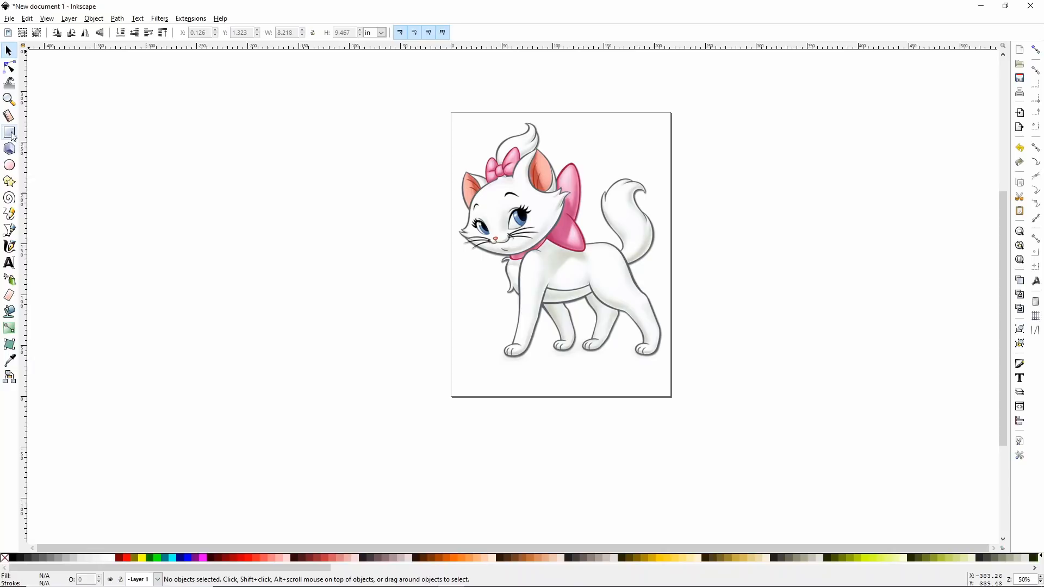
{"action": "mouse_move", "coordinate": [10, 133]}
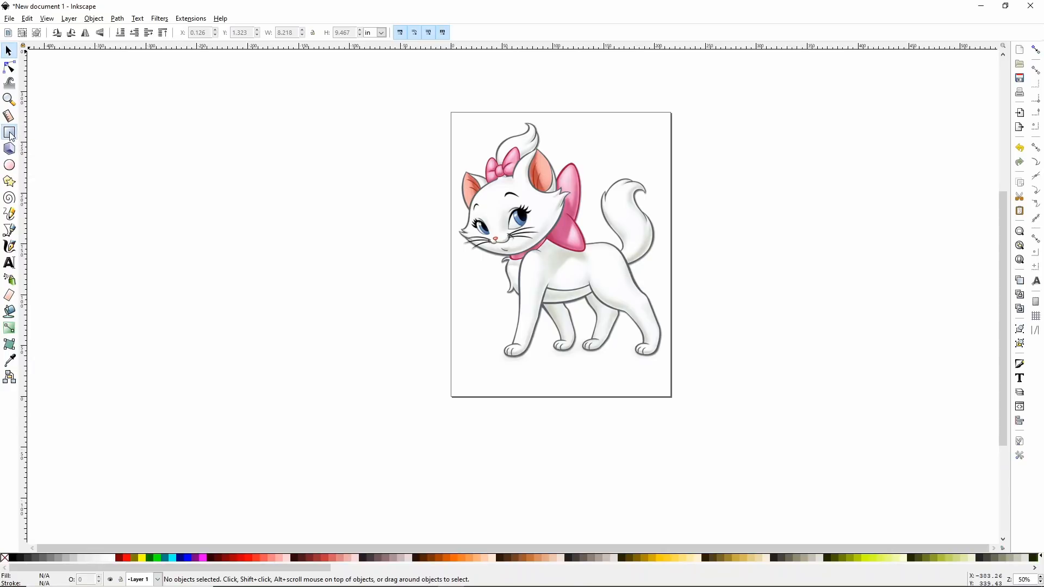
- Draw a small square (about 0.48 × 0.53 in) left of the page and fill it dark red
{"action": "left_click_drag", "start_coordinate": [127, 131], "coordinate": [137, 145]}
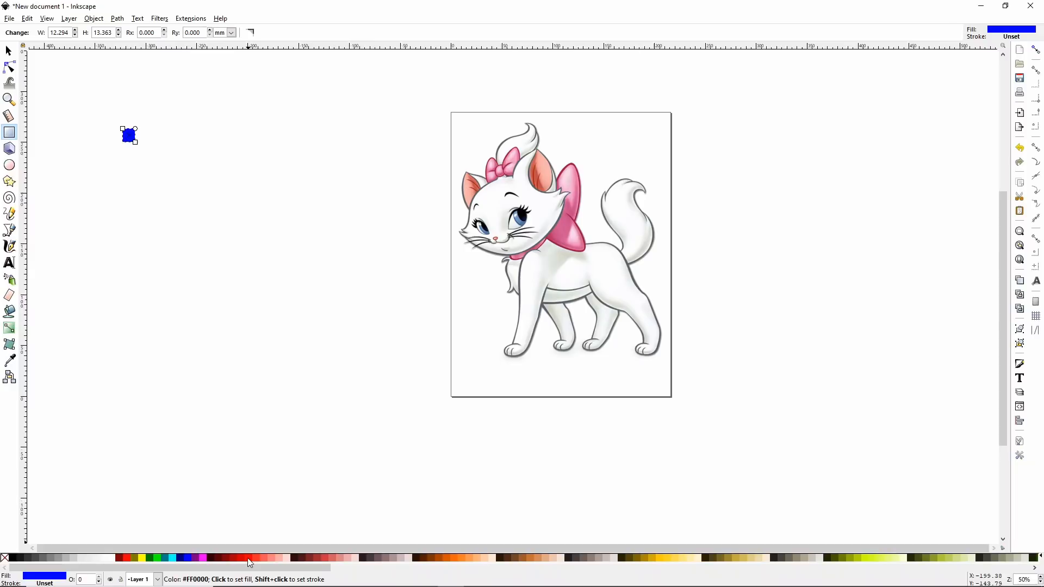
{"action": "left_click", "coordinate": [204, 557]}
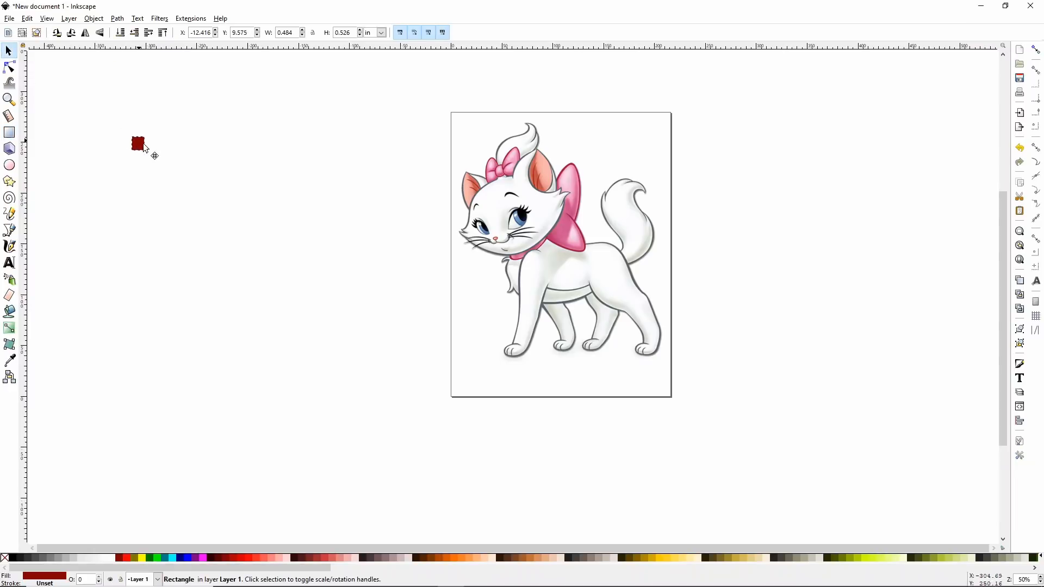
- Move the red square near the page's upper-left corner and enable snapping
{"action": "left_click_drag", "start_coordinate": [137, 144], "coordinate": [407, 204]}
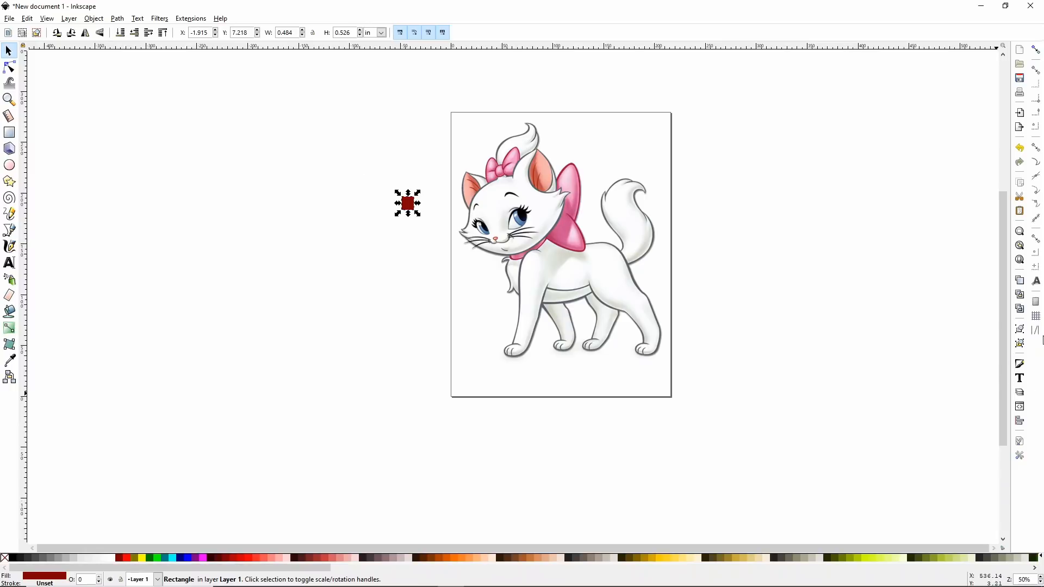
{"action": "mouse_move", "coordinate": [1032, 160]}
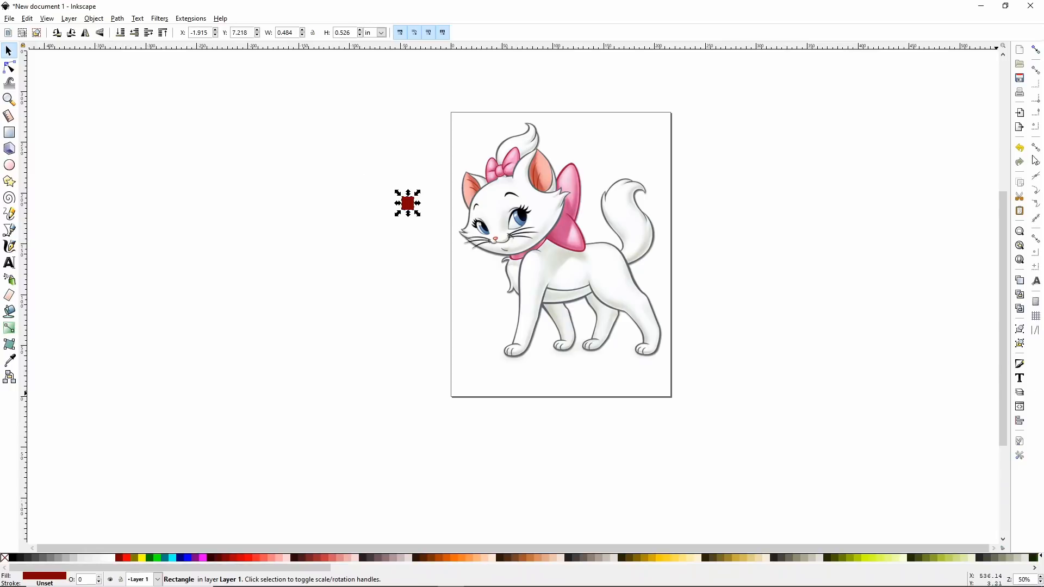
{"action": "mouse_move", "coordinate": [1036, 51]}
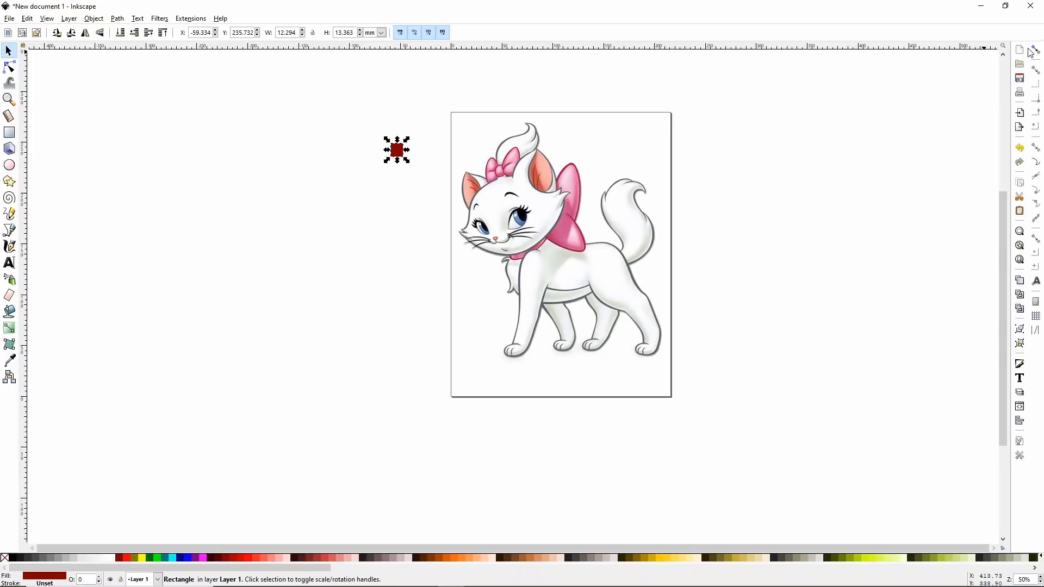
{"action": "mouse_move", "coordinate": [1034, 51]}
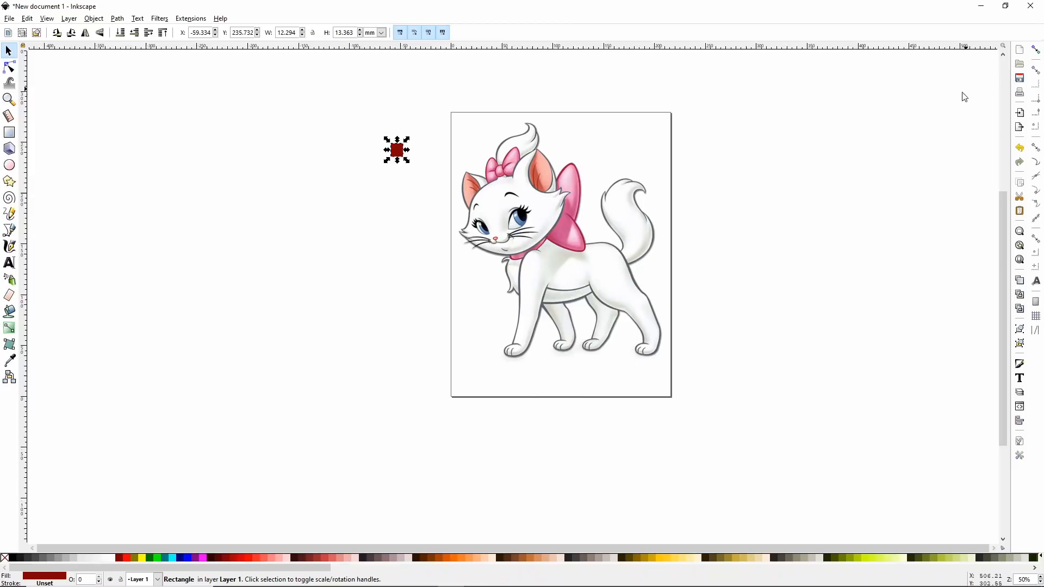
{"action": "mouse_move", "coordinate": [1035, 51]}
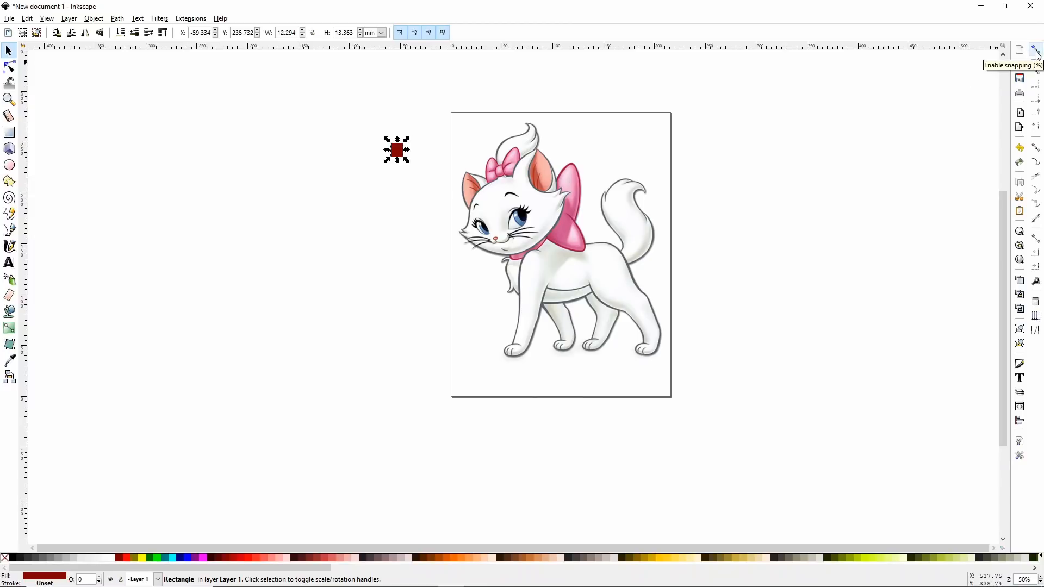
{"action": "left_click", "coordinate": [1035, 50]}
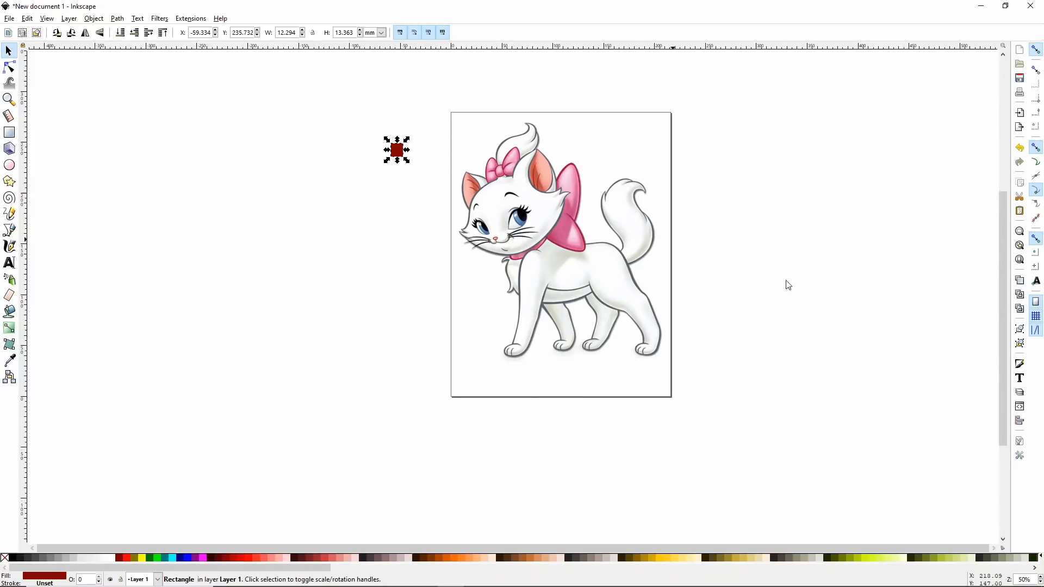
{"action": "mouse_move", "coordinate": [1035, 300]}
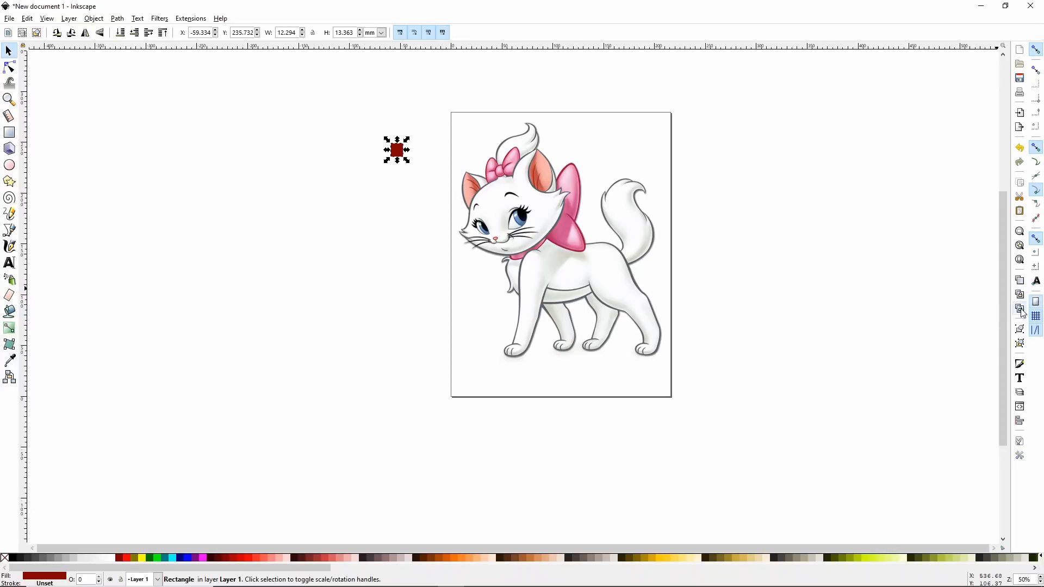
{"action": "mouse_move", "coordinate": [1035, 304]}
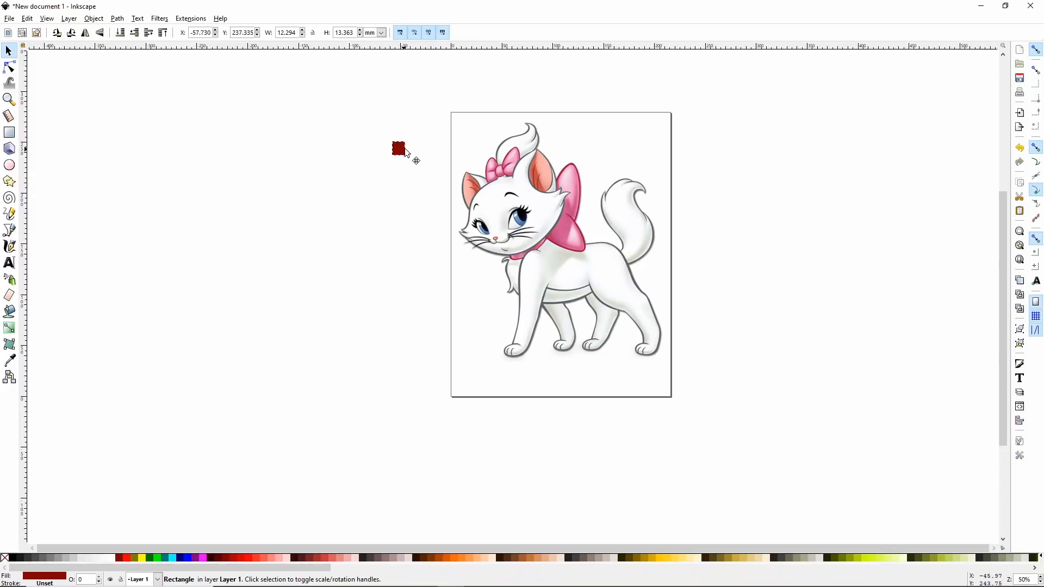
- Snap the red square onto the top-left page corner and a duplicate onto the top-right
{"action": "left_click_drag", "start_coordinate": [397, 148], "coordinate": [458, 125]}
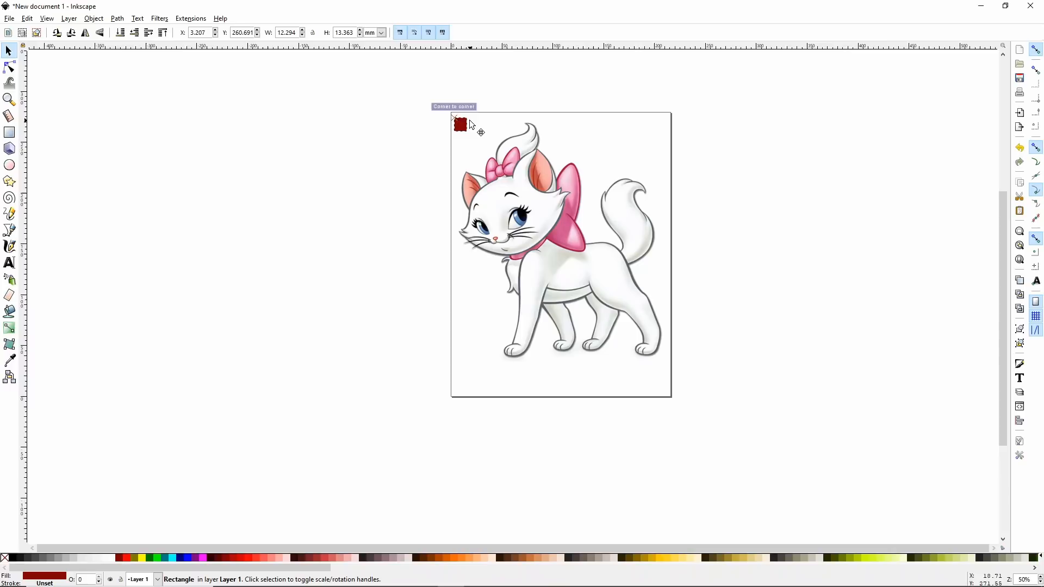
{"action": "left_click_drag", "start_coordinate": [460, 127], "coordinate": [461, 121]}
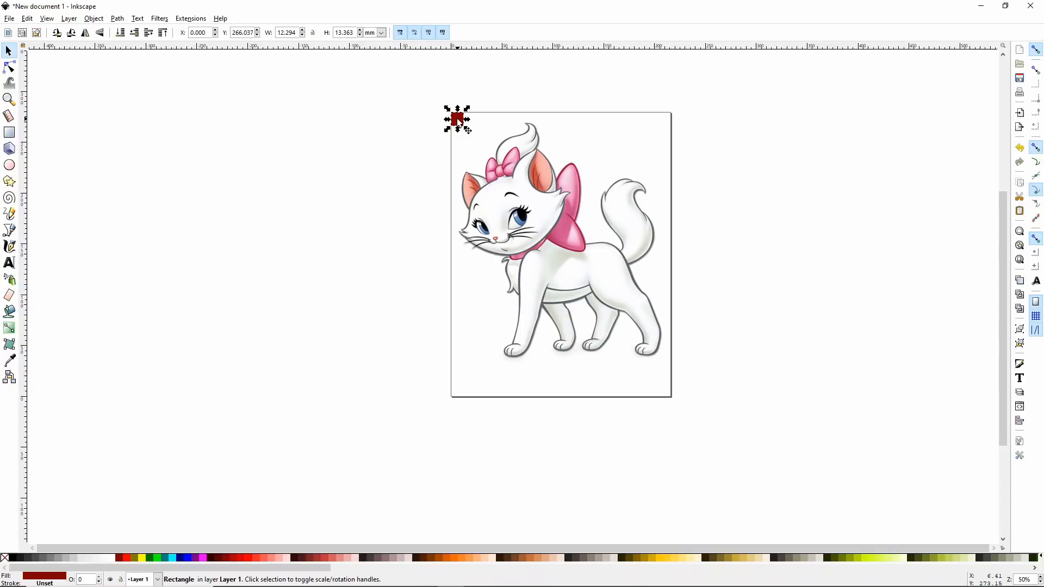
{"action": "right_click", "coordinate": [457, 120]}
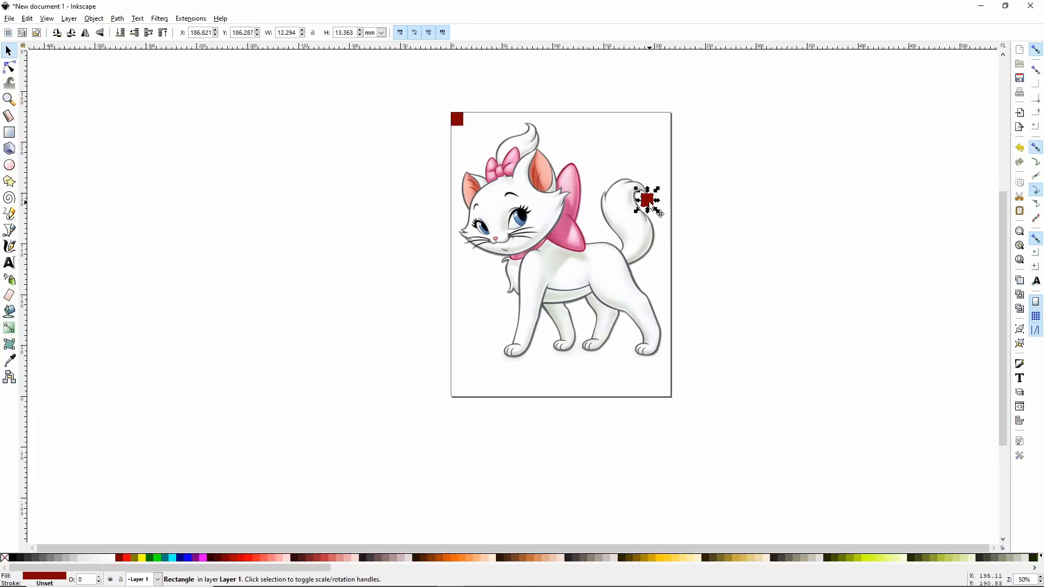
{"action": "left_click_drag", "start_coordinate": [646, 199], "coordinate": [665, 119]}
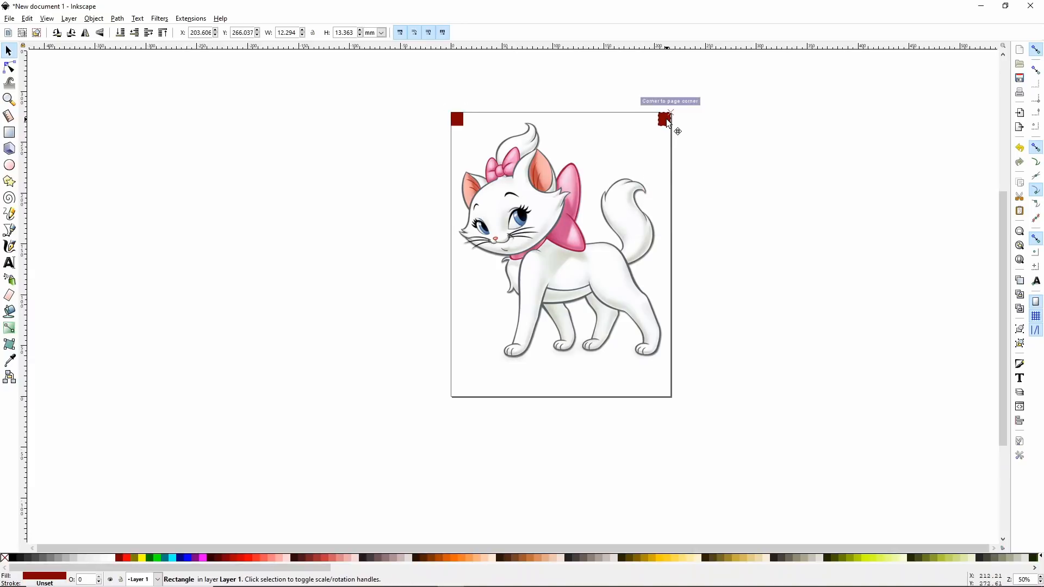
{"action": "left_click", "coordinate": [618, 146]}
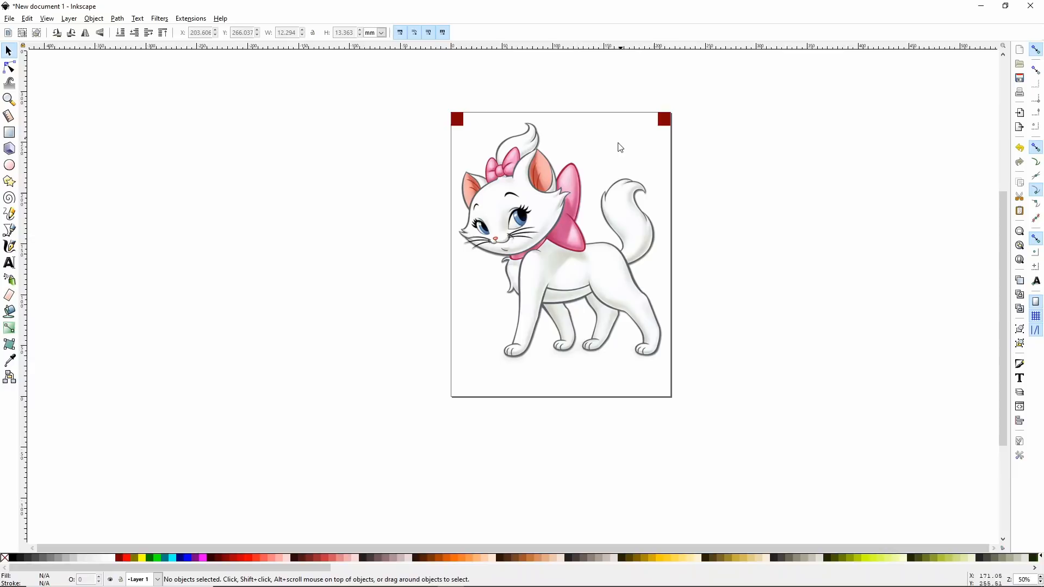
- Place duplicates in the bottom-left and bottom-right corners, then fill the squares white
{"action": "right_click", "coordinate": [618, 146]}
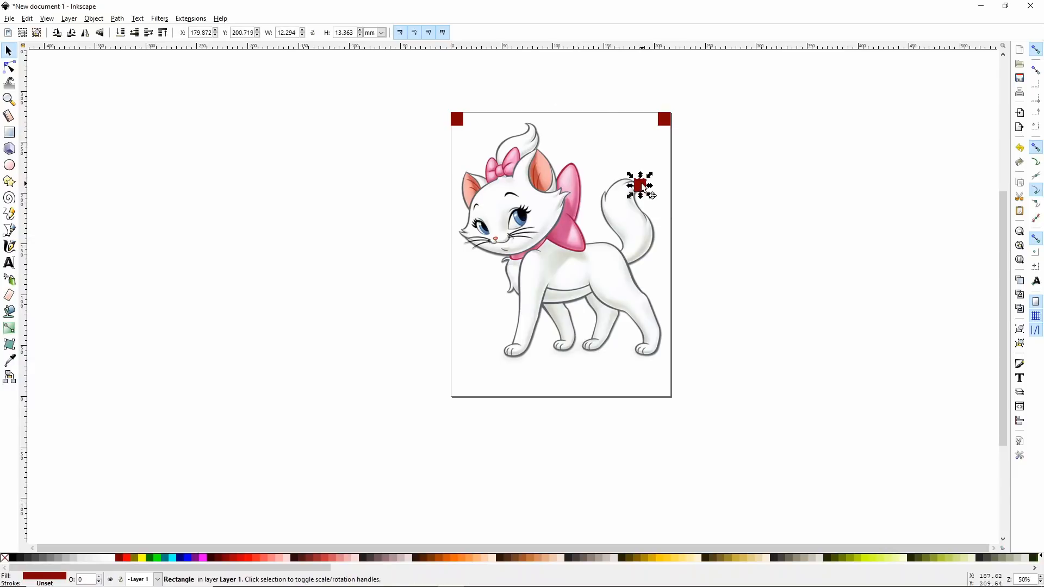
{"action": "left_click_drag", "start_coordinate": [639, 185], "coordinate": [456, 392]}
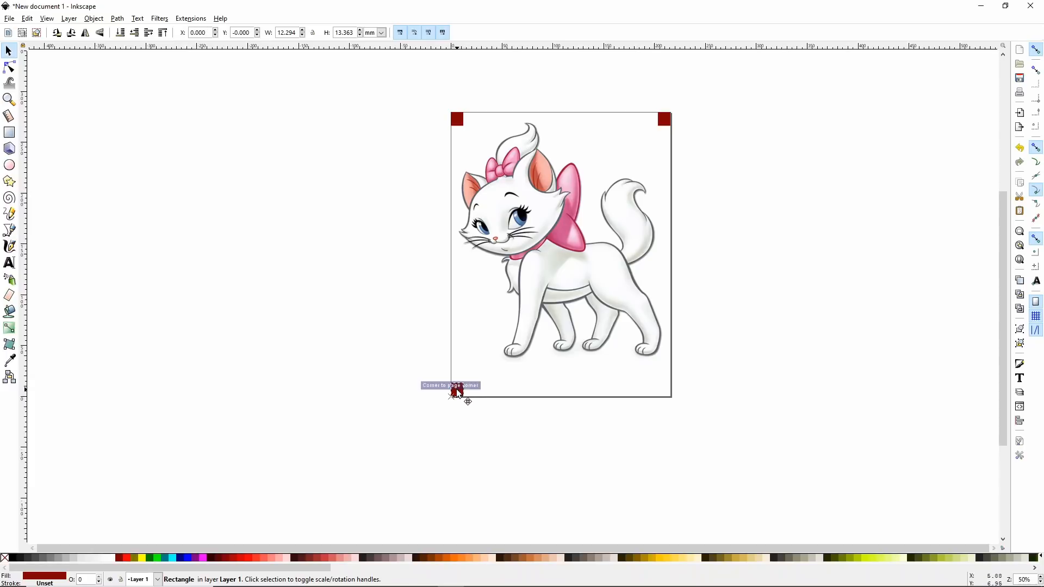
{"action": "right_click", "coordinate": [457, 392]}
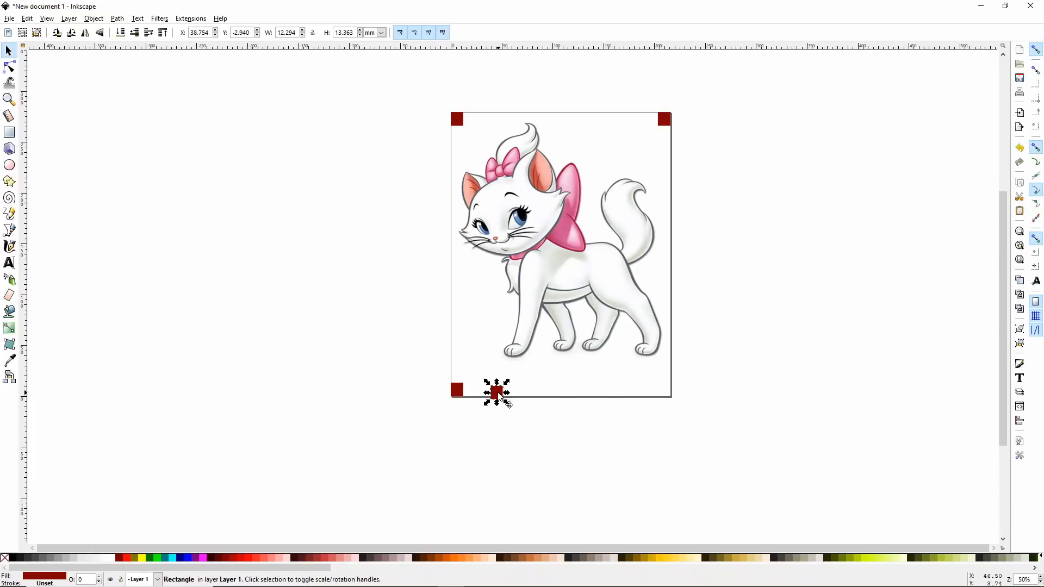
{"action": "left_click_drag", "start_coordinate": [496, 392], "coordinate": [665, 391]}
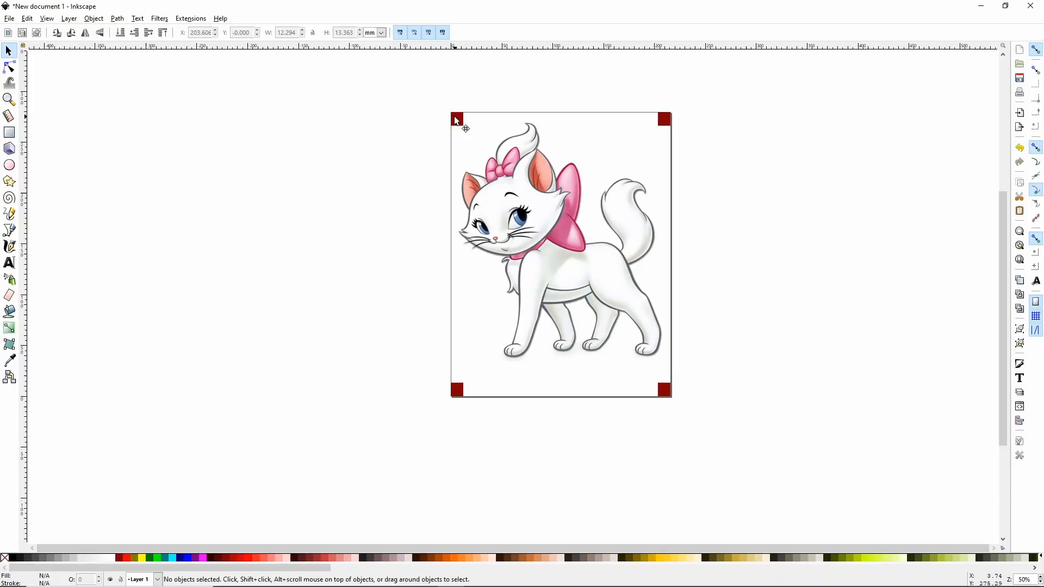
{"action": "left_click", "coordinate": [457, 118]}
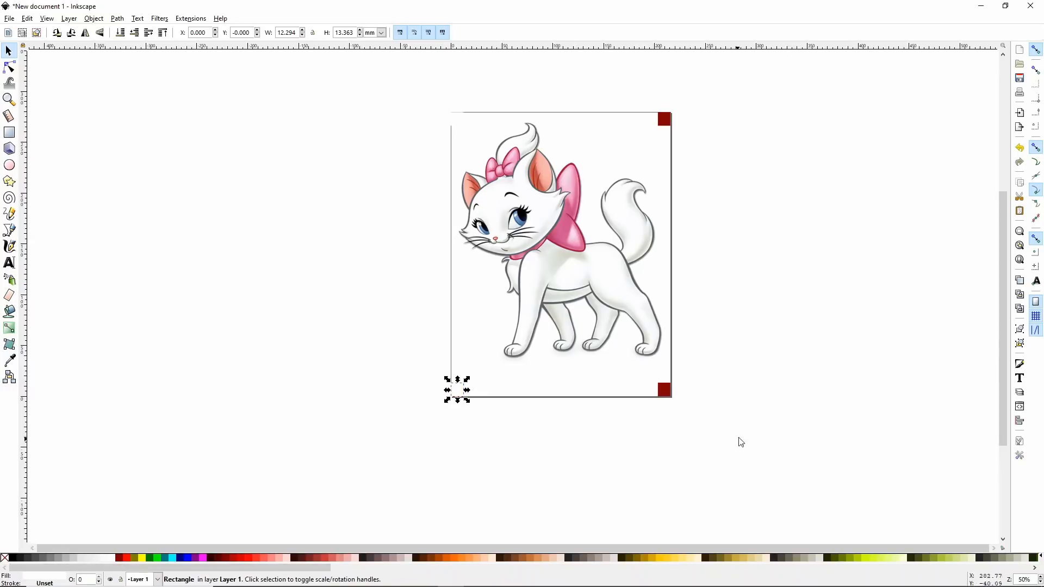
{"action": "left_click_drag", "start_coordinate": [458, 390], "coordinate": [664, 390]}
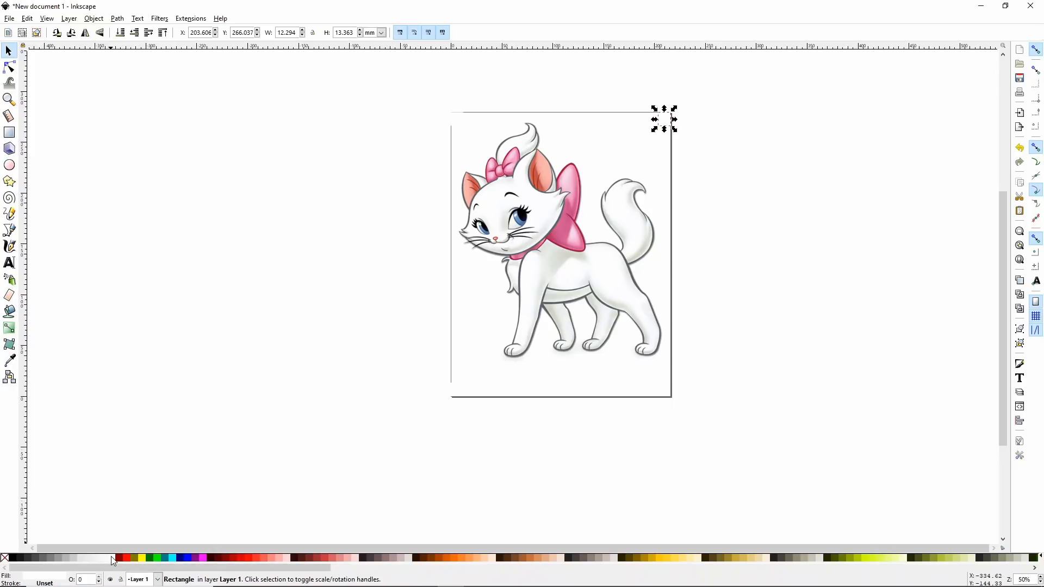
{"action": "left_click", "coordinate": [237, 208]}
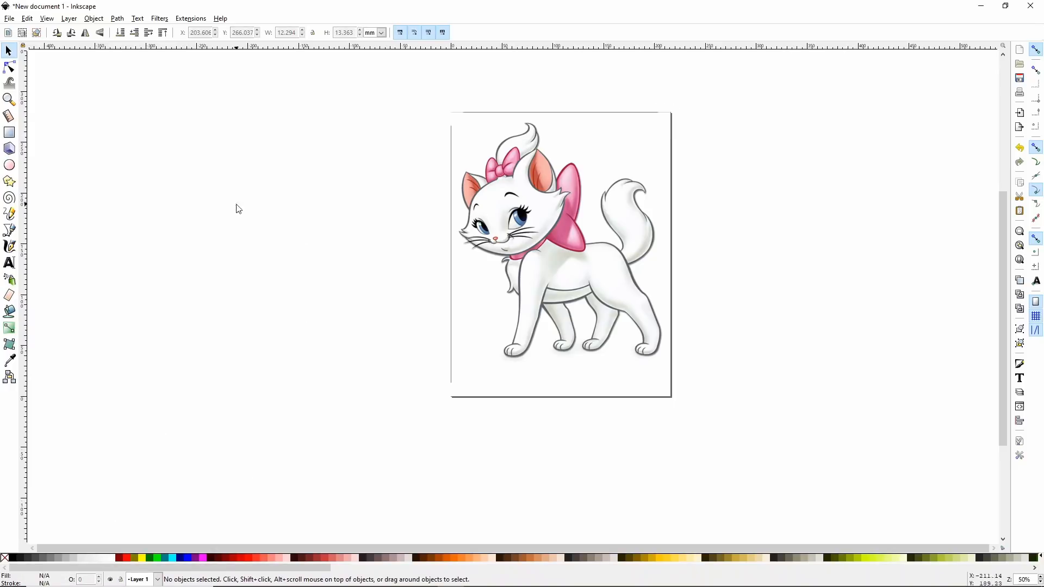
- Export the full page as fullpagemarie.png into the Cricut 'print then cut' folder
{"action": "left_click", "coordinate": [9, 18]}
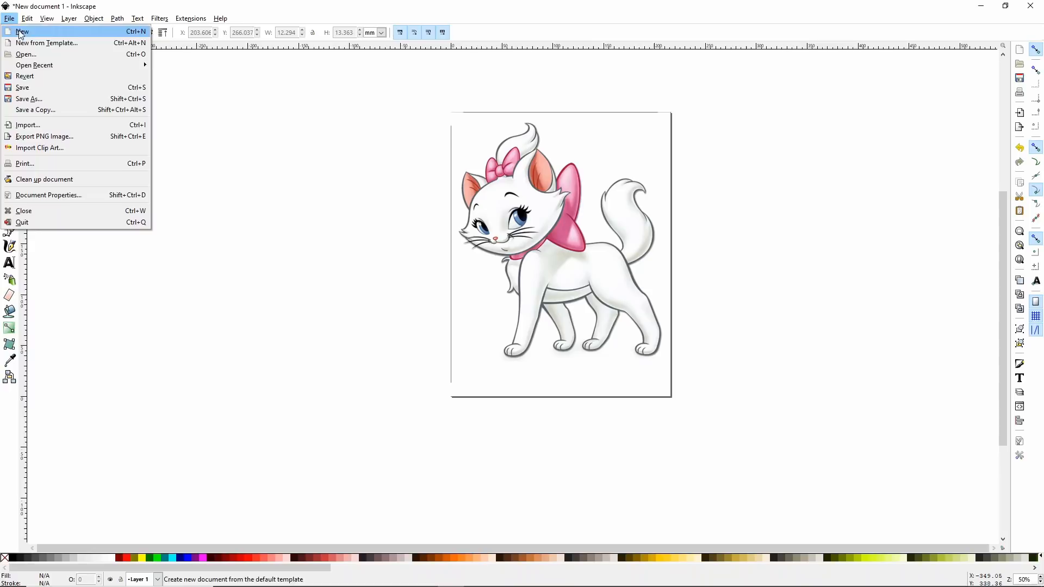
{"action": "mouse_move", "coordinate": [45, 136]}
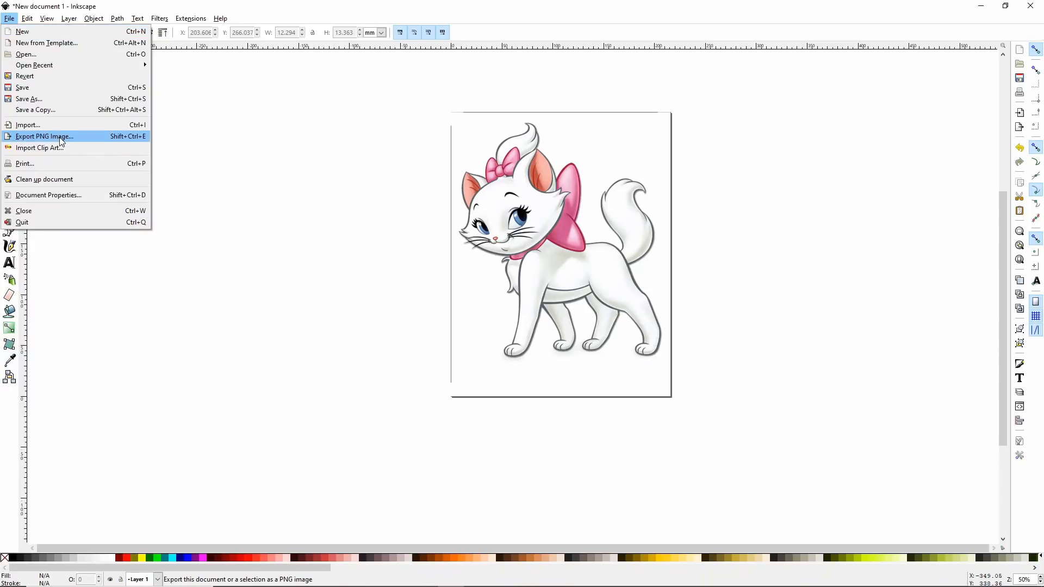
{"action": "left_click", "coordinate": [44, 137]}
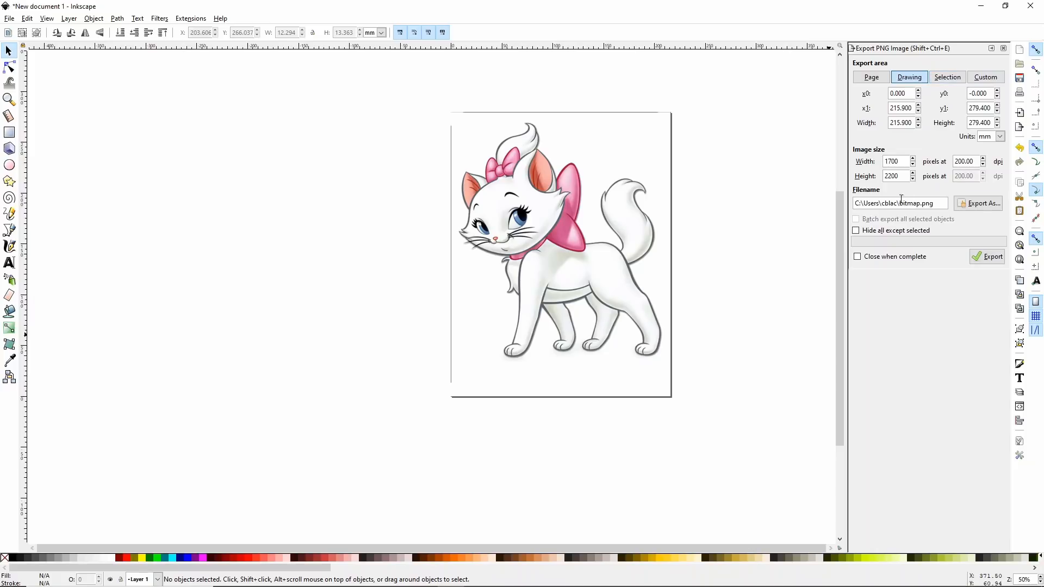
{"action": "mouse_move", "coordinate": [924, 187]}
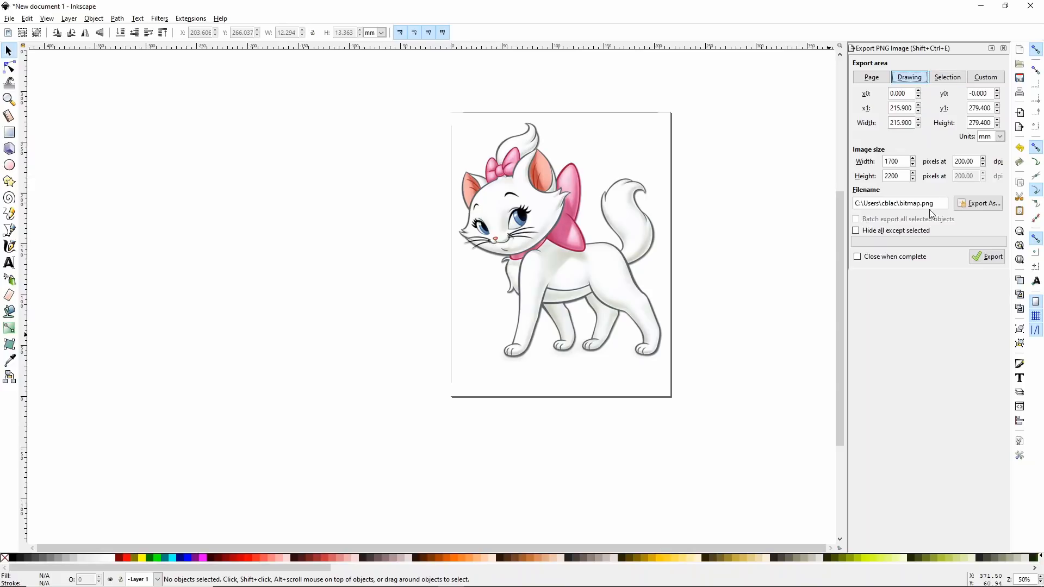
{"action": "mouse_move", "coordinate": [978, 202]}
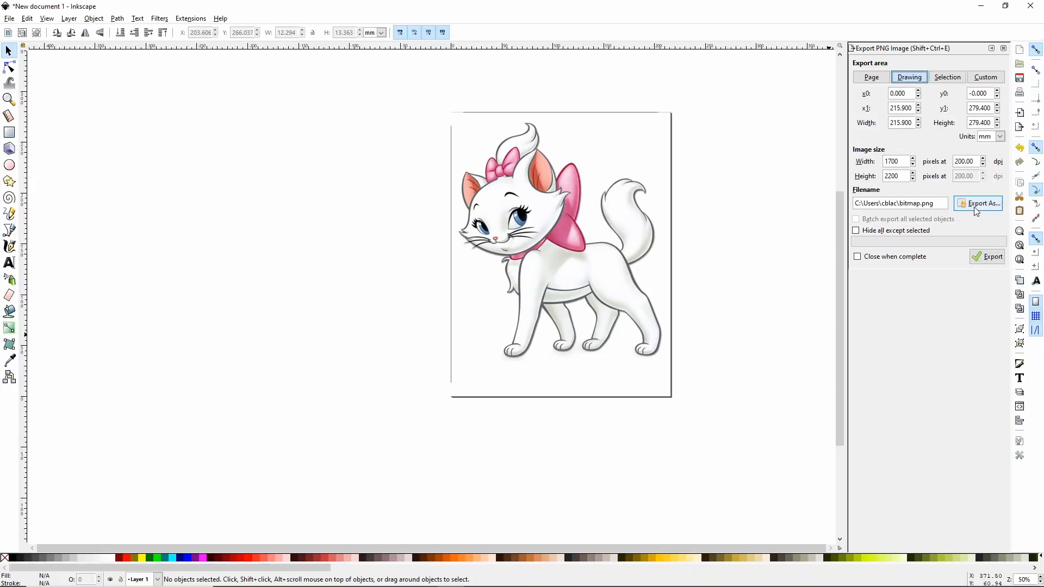
{"action": "left_click", "coordinate": [977, 202]}
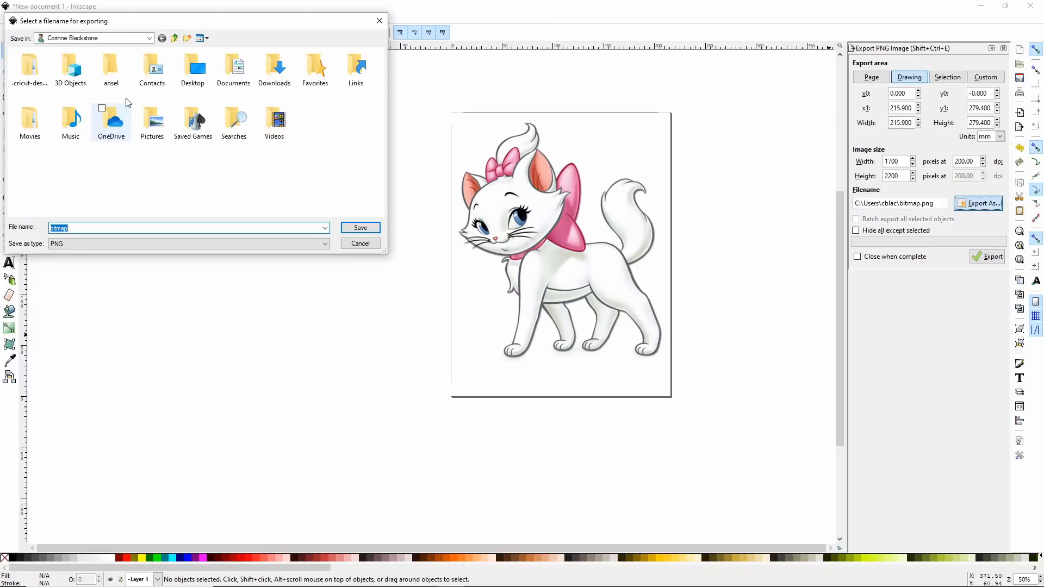
{"action": "left_click", "coordinate": [192, 66]}
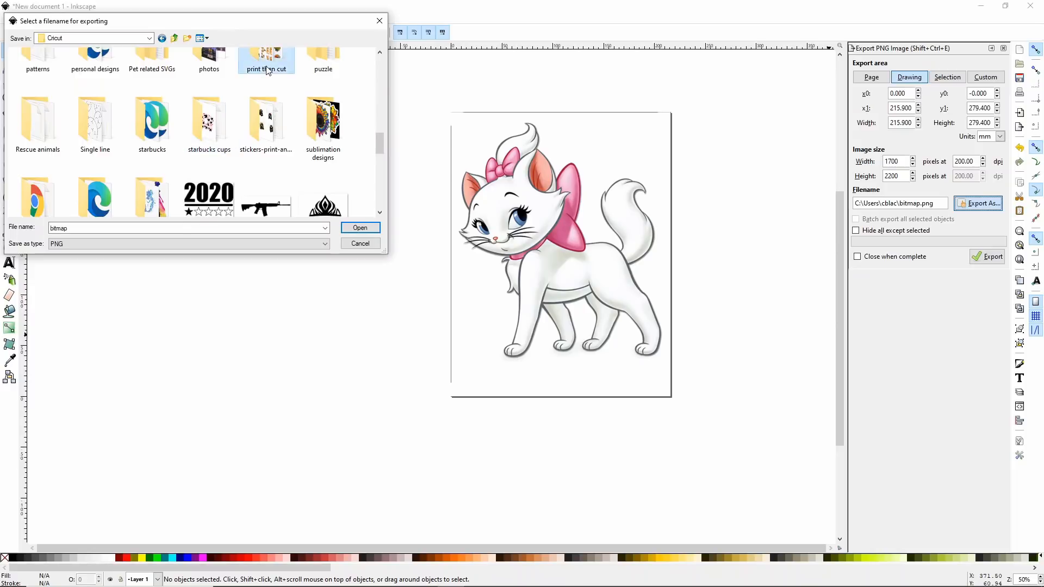
{"action": "double_click", "coordinate": [266, 56]}
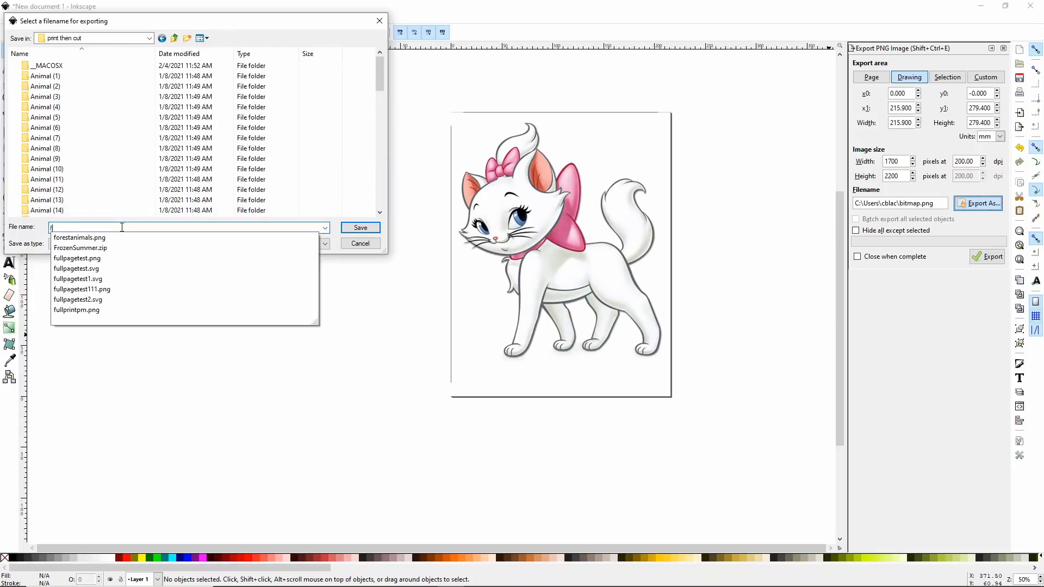
{"action": "type", "text": "fullpagematie"}
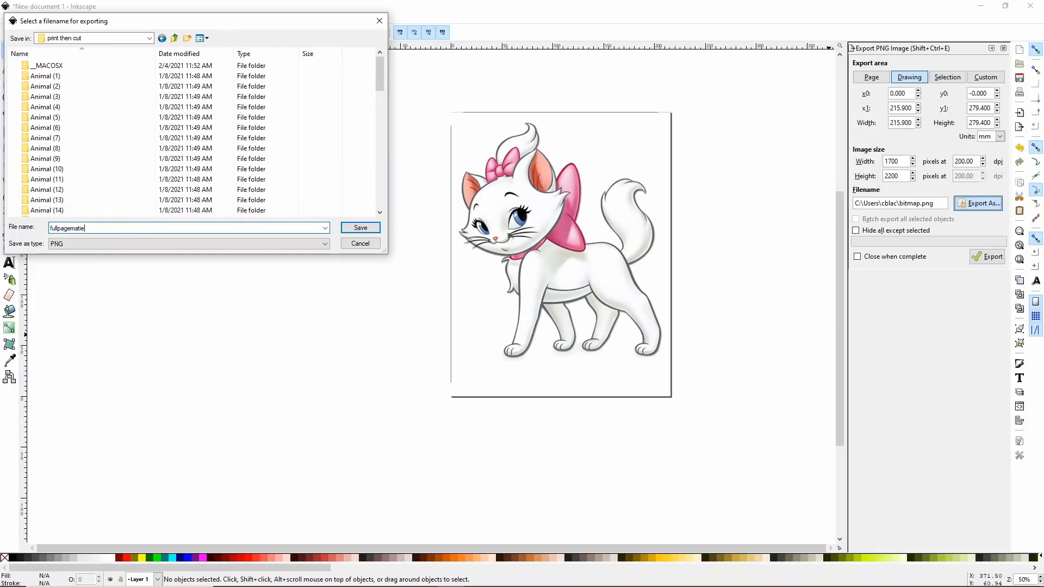
{"action": "key", "text": "Backspace"}
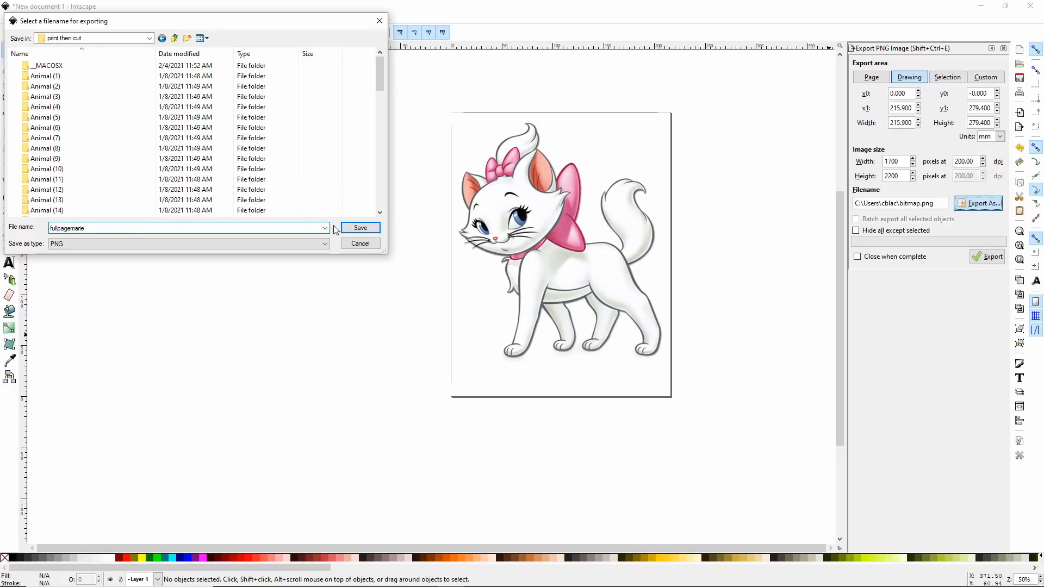
{"action": "left_click", "coordinate": [360, 227]}
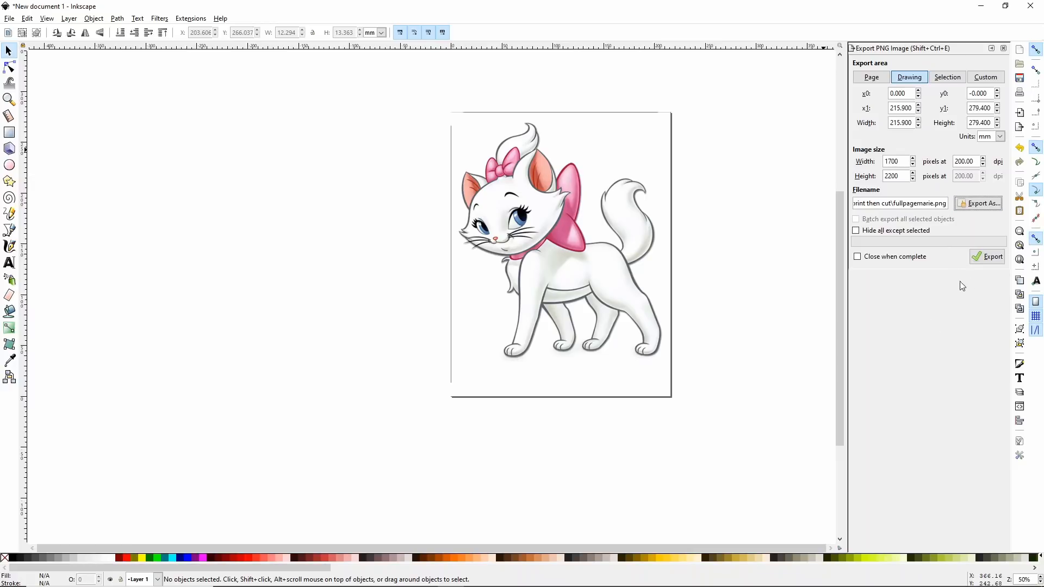
{"action": "left_click", "coordinate": [991, 256]}
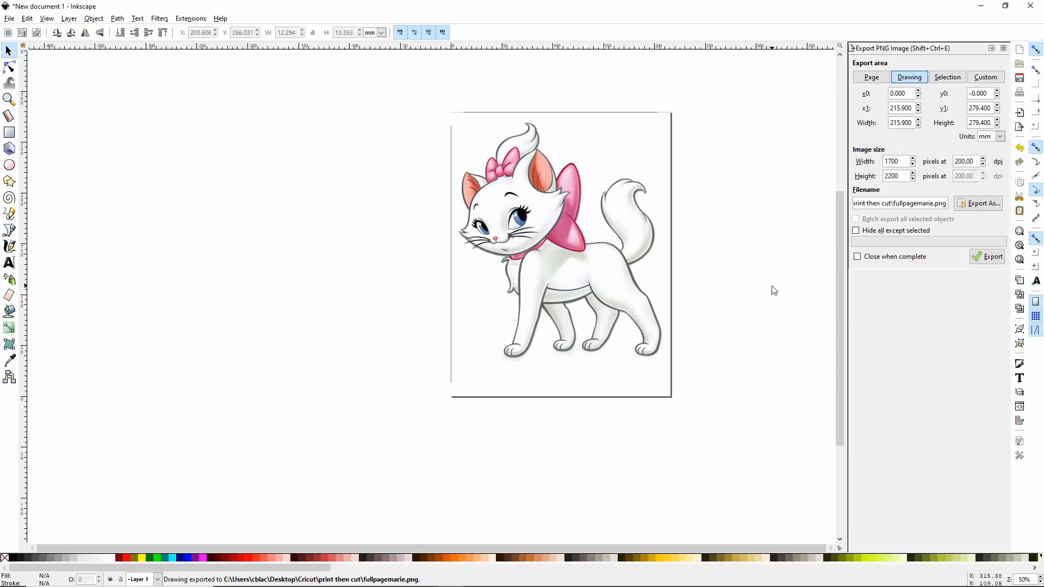
{"action": "mouse_move", "coordinate": [752, 270]}
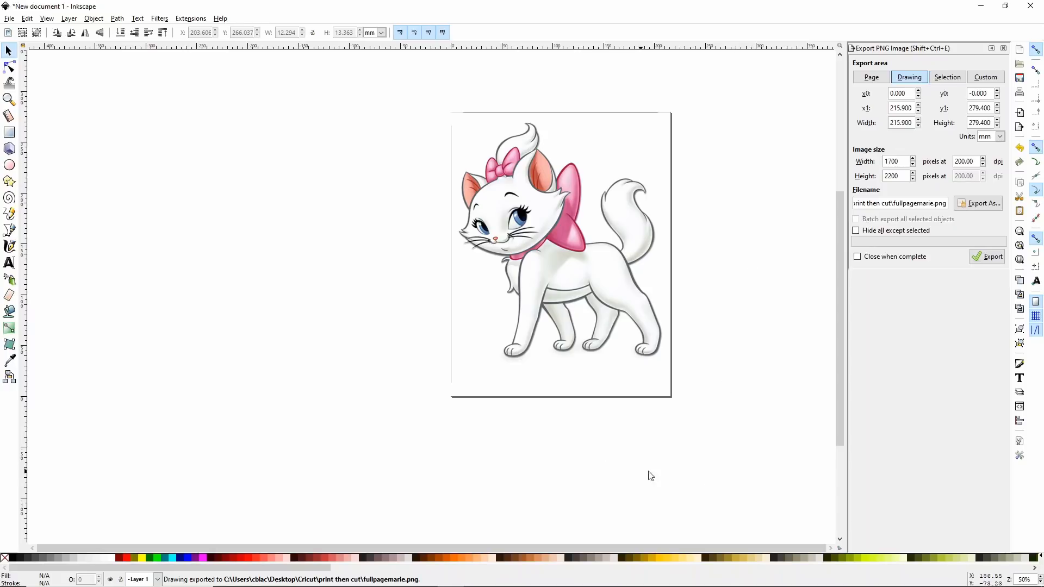
{"action": "left_click", "coordinate": [1003, 48]}
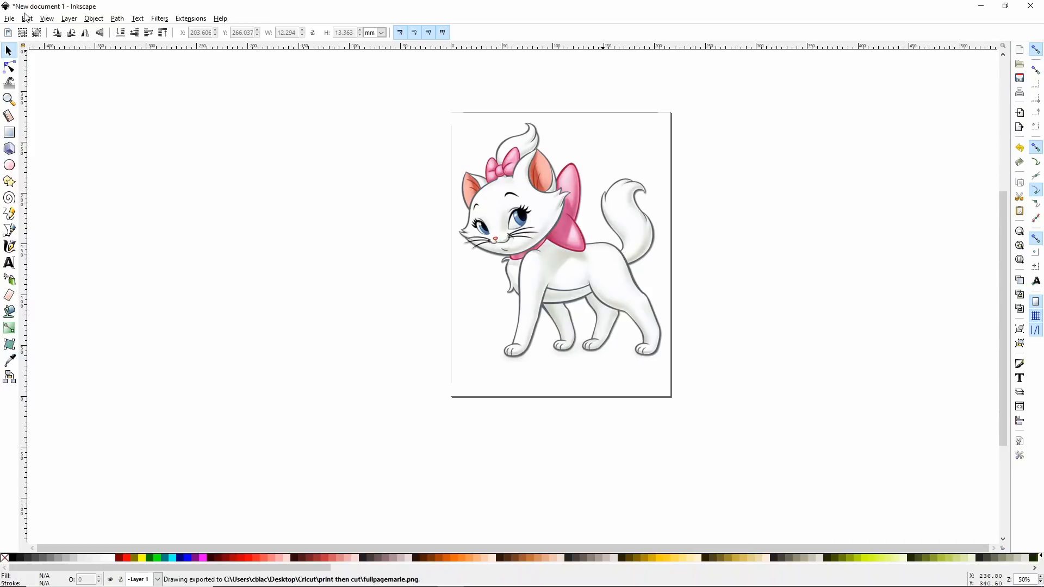
- Print the Marie page through File > Print on the ET-2720 Series printer
{"action": "left_click", "coordinate": [10, 18]}
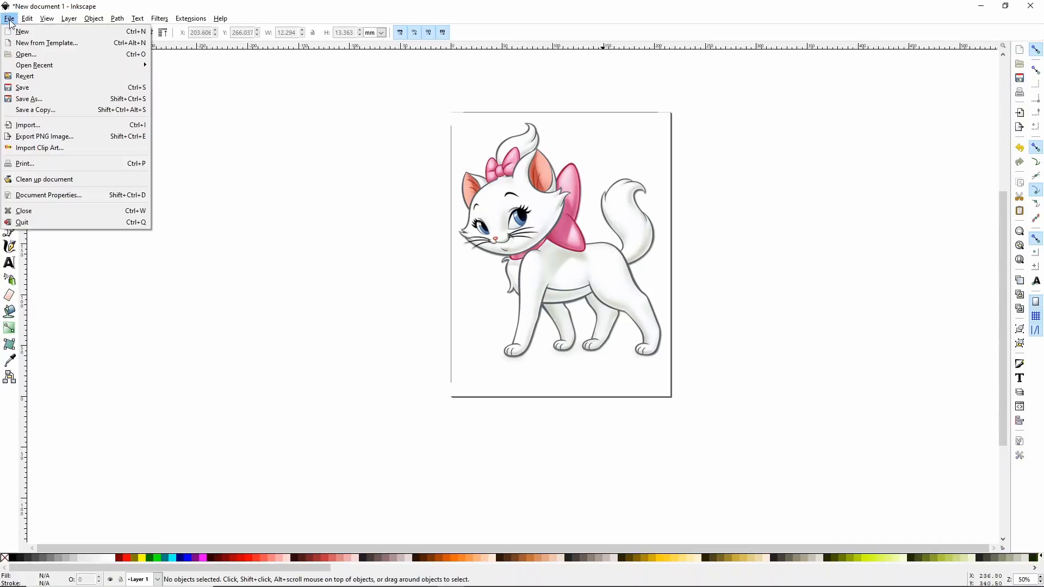
{"action": "left_click", "coordinate": [24, 164]}
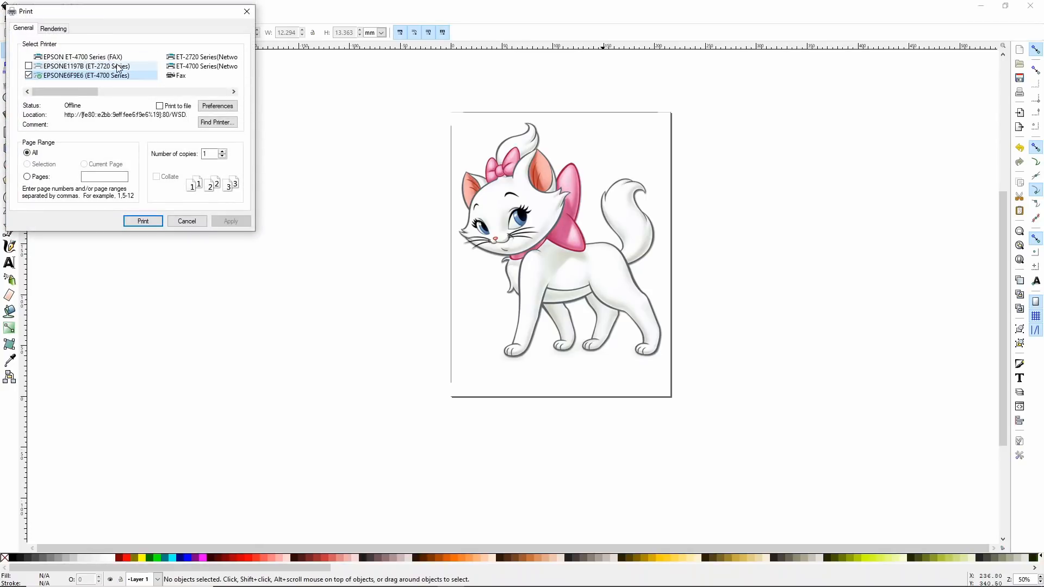
{"action": "left_click", "coordinate": [85, 66]}
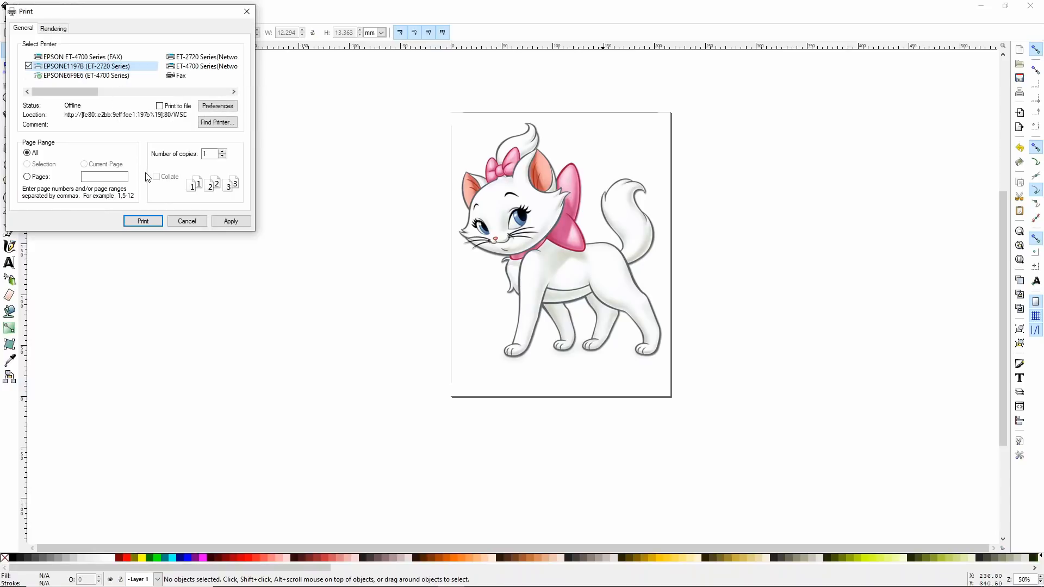
{"action": "mouse_move", "coordinate": [148, 125]}
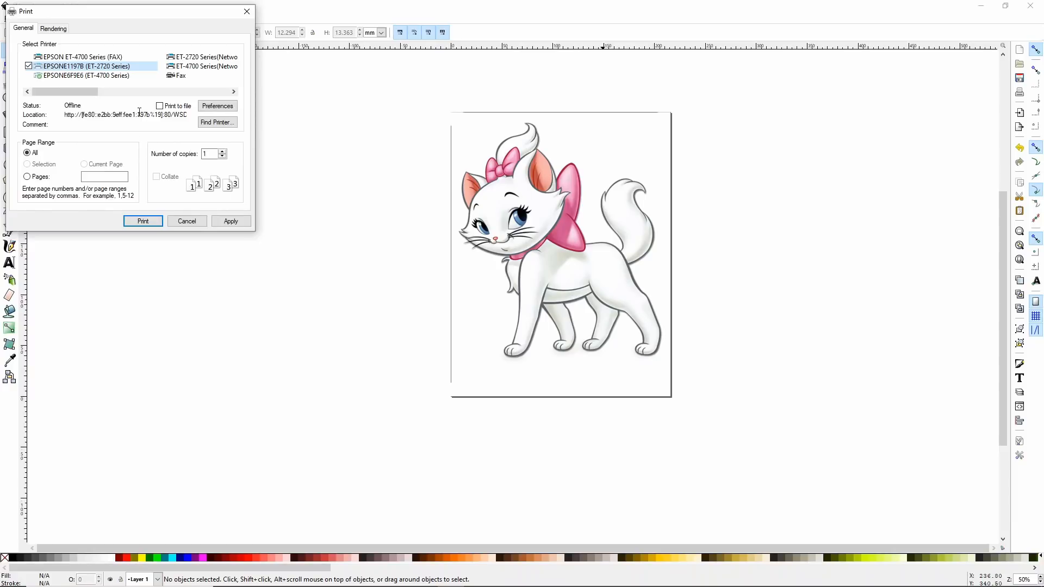
{"action": "left_click", "coordinate": [186, 221]}
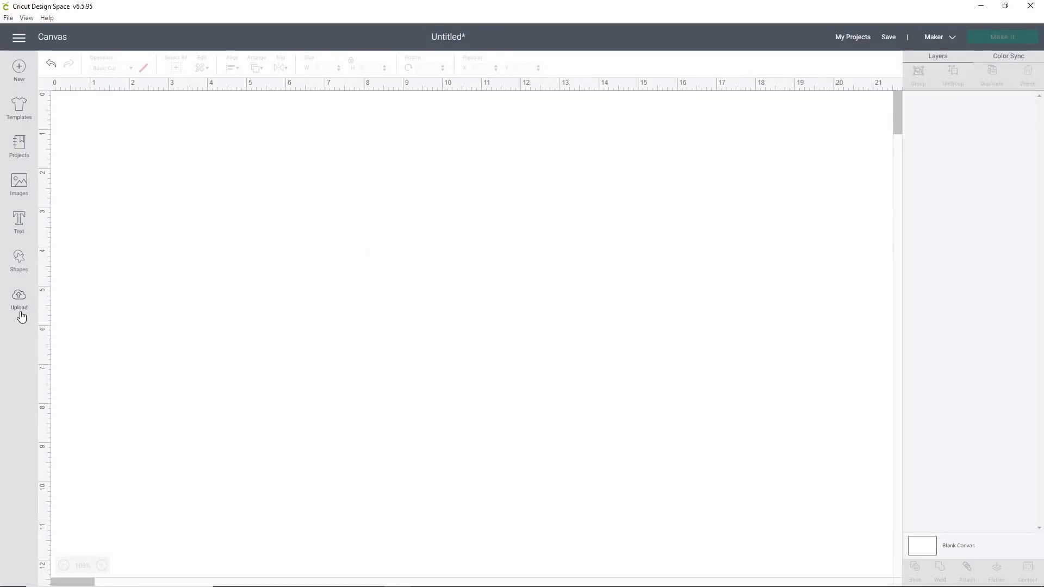
- Upload fullpagemarie.png from the 'print then cut' folder via Upload Image
{"action": "left_click", "coordinate": [19, 298]}
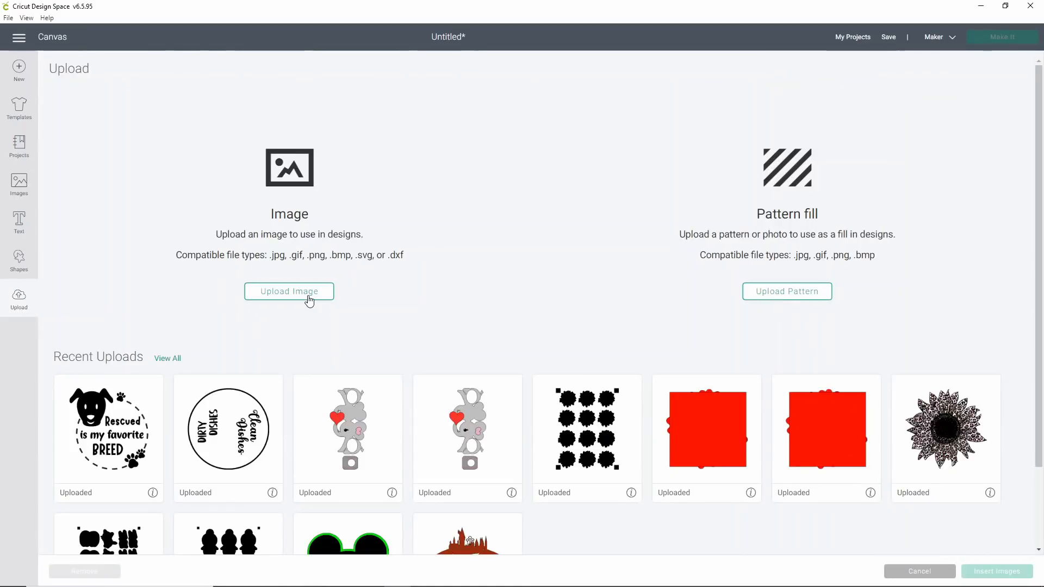
{"action": "left_click", "coordinate": [289, 291]}
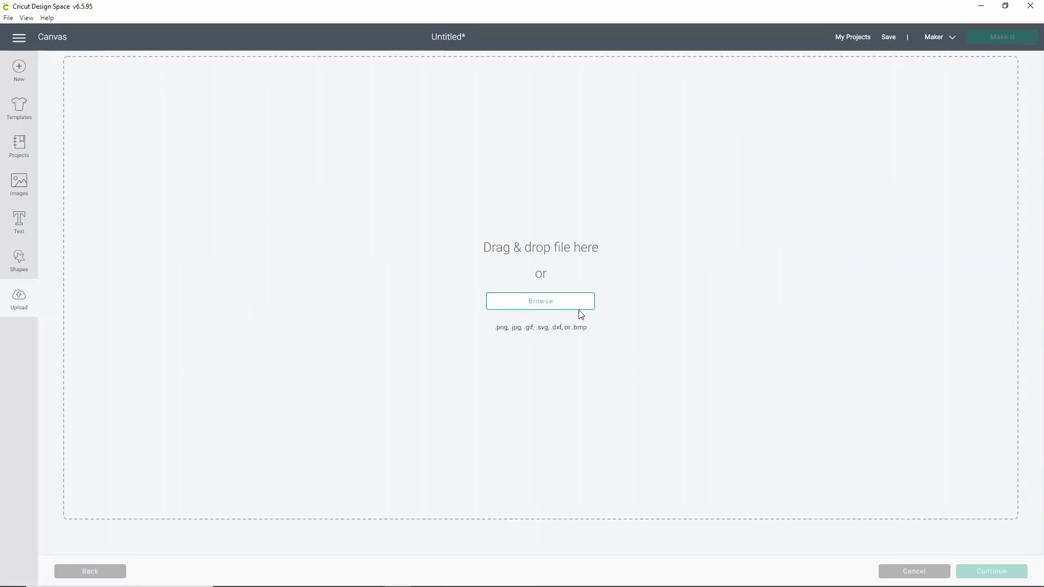
{"action": "left_click", "coordinate": [539, 301]}
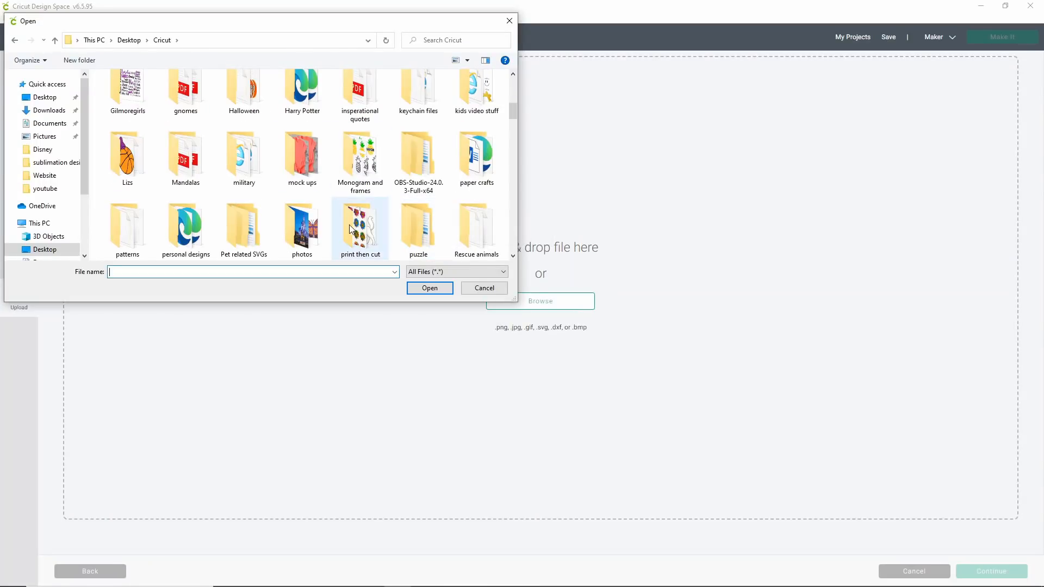
{"action": "double_click", "coordinate": [360, 228]}
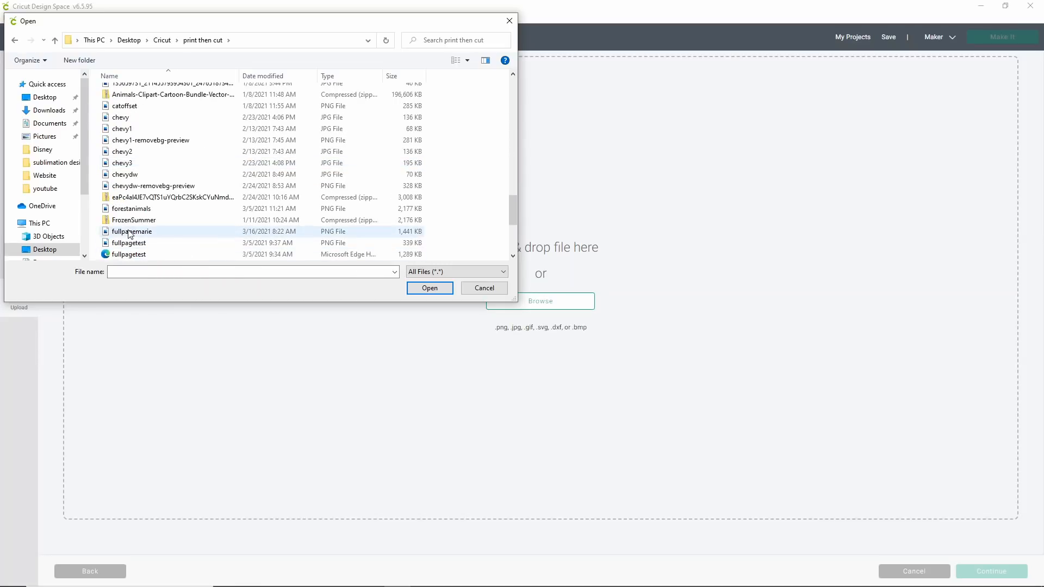
{"action": "left_click", "coordinate": [429, 287]}
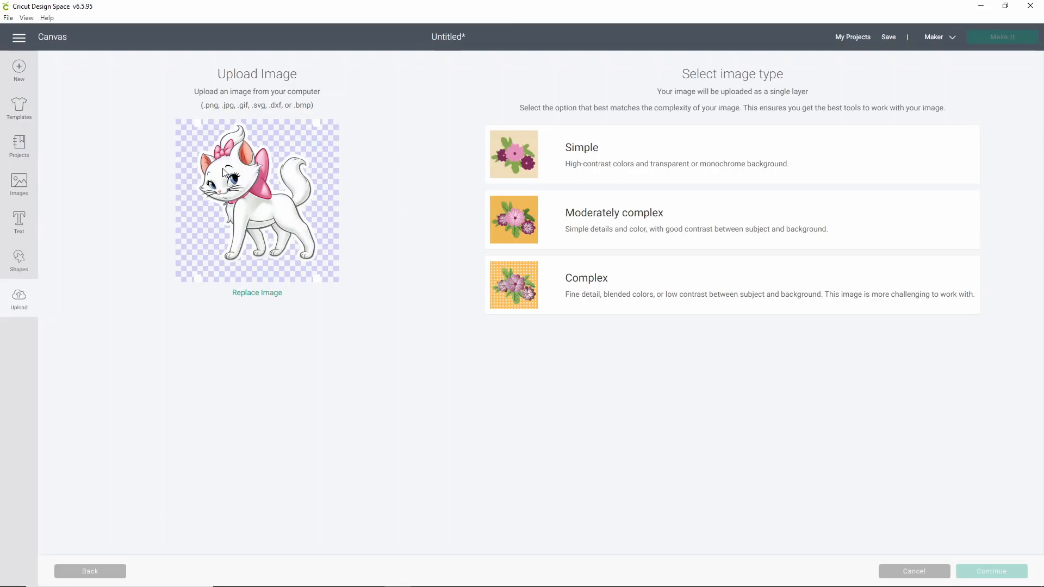
{"action": "mouse_move", "coordinate": [324, 127]}
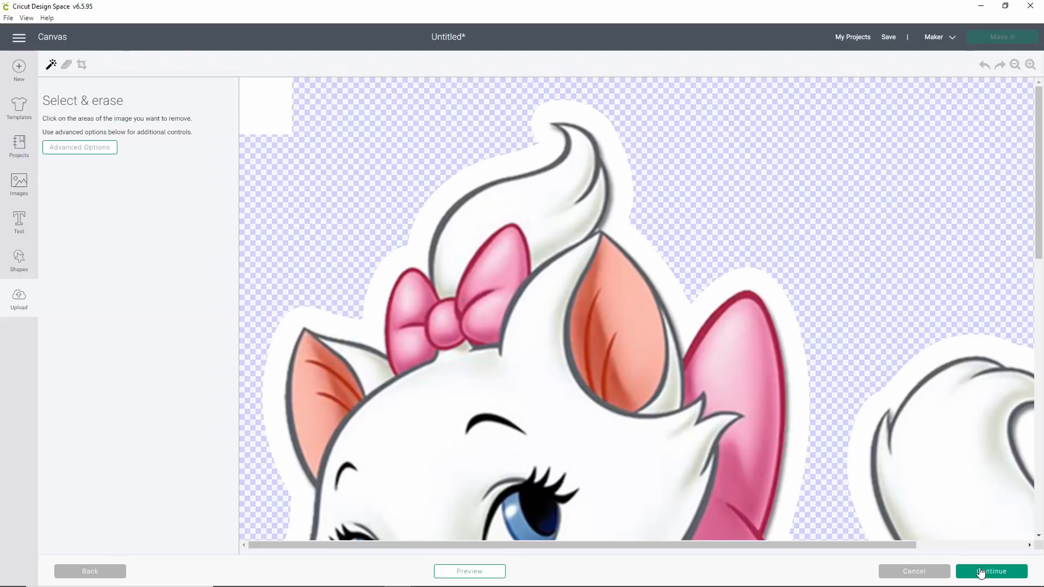
- Upload fullpagemarie as a cut image without erasing, then select its thumbnail
{"action": "left_click", "coordinate": [991, 571]}
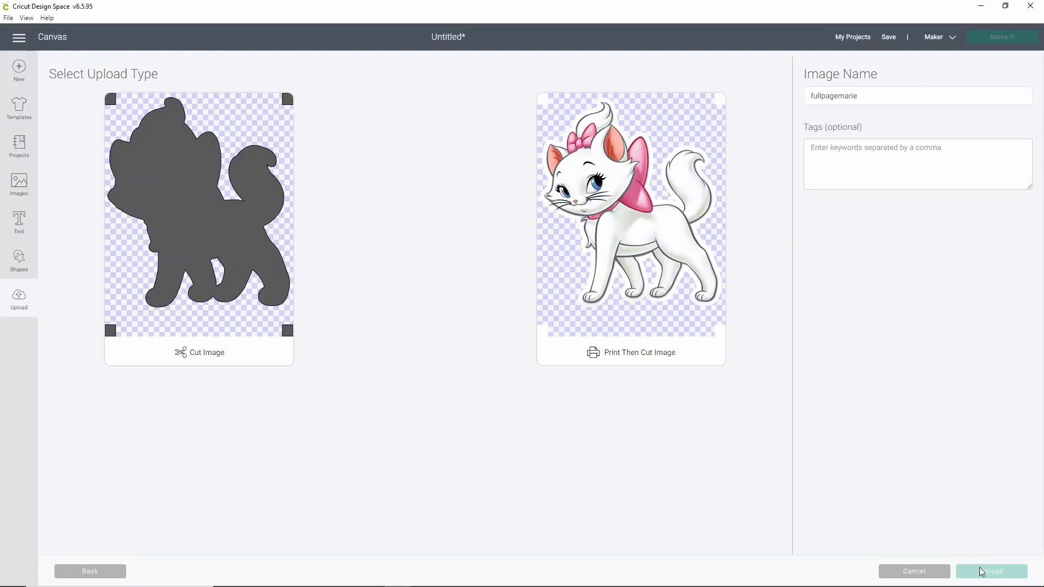
{"action": "mouse_move", "coordinate": [231, 139]}
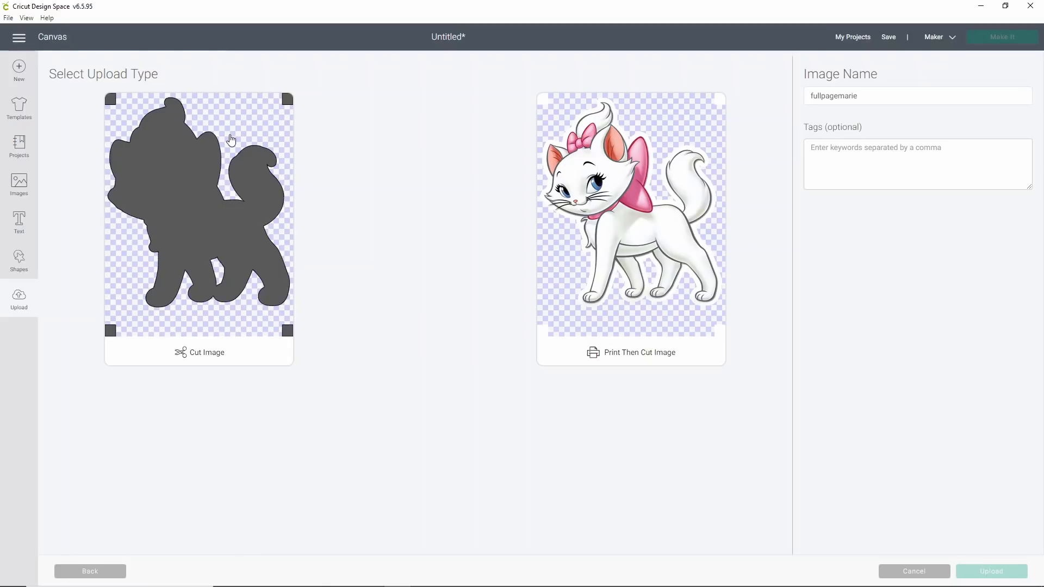
{"action": "left_click", "coordinate": [198, 226]}
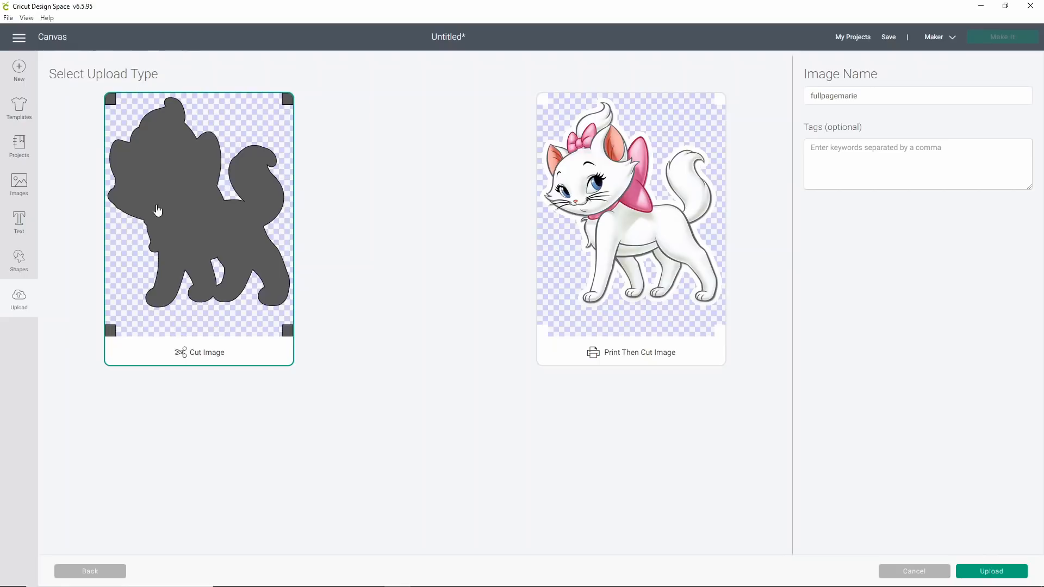
{"action": "mouse_move", "coordinate": [271, 186]}
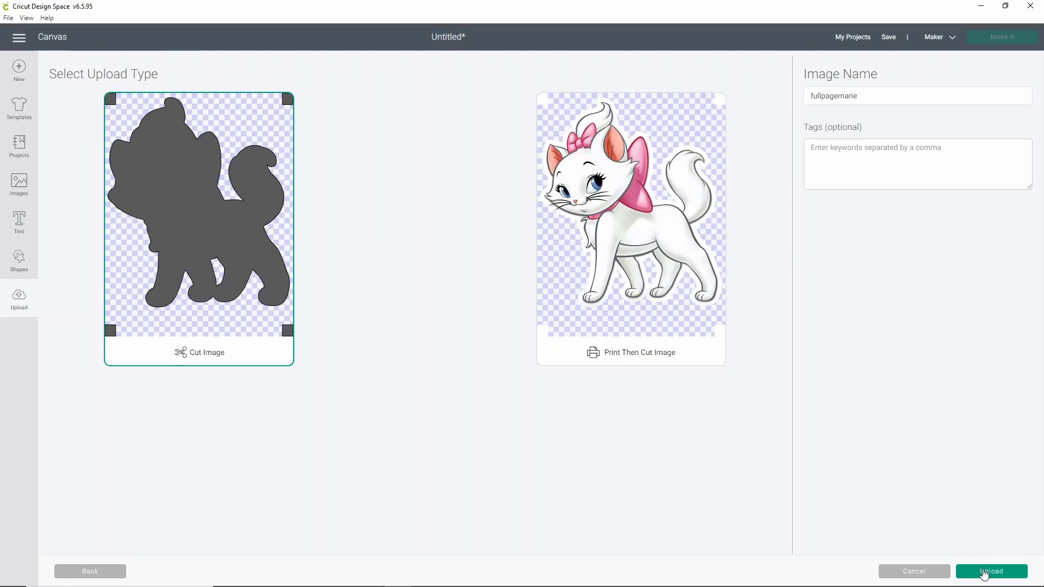
{"action": "left_click", "coordinate": [991, 572]}
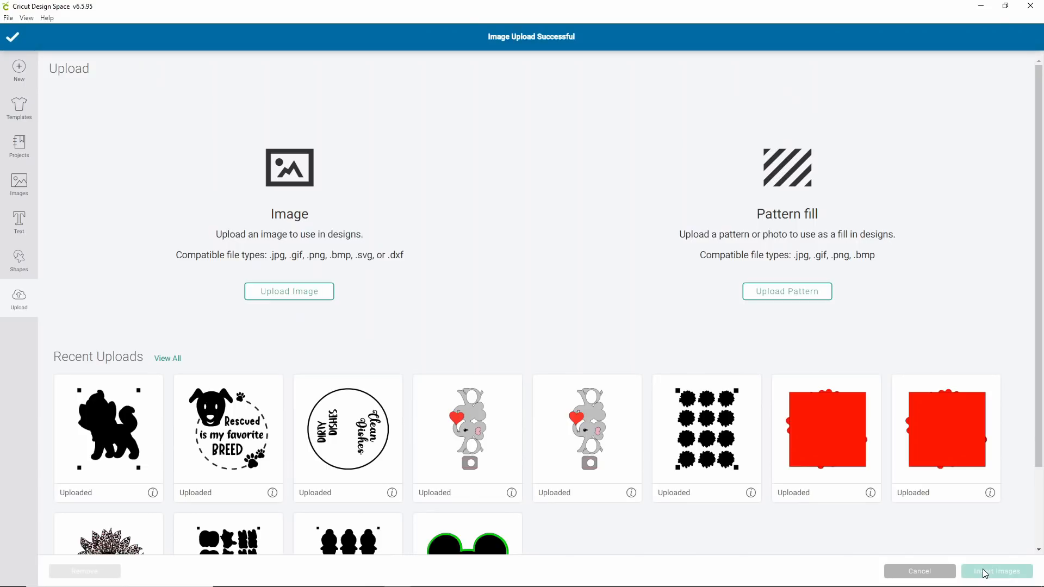
{"action": "left_click", "coordinate": [108, 427]}
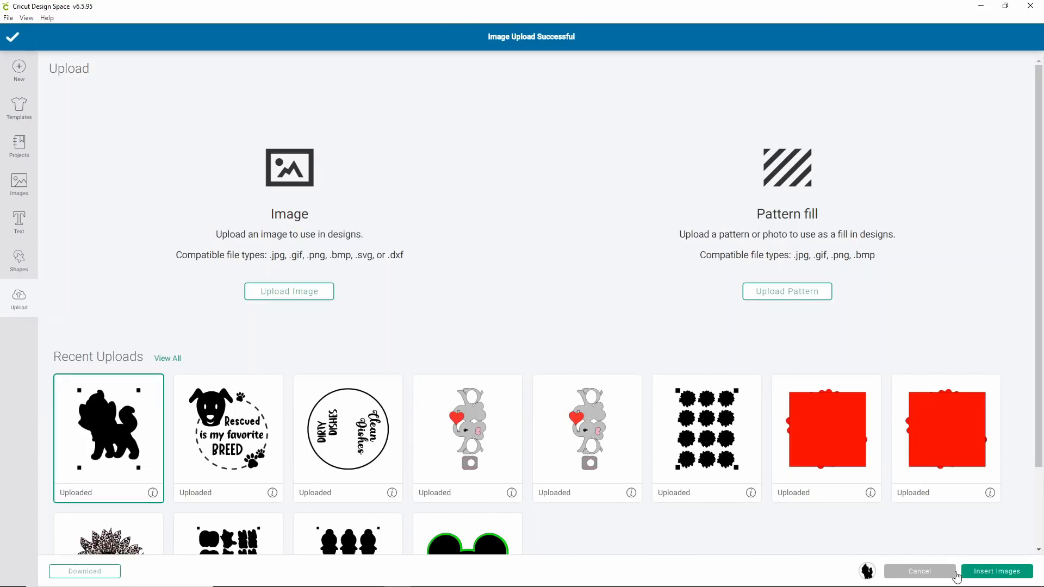
- Insert the fullpagemarie upload onto the canvas as a Basic Cut layer
{"action": "left_click", "coordinate": [997, 571]}
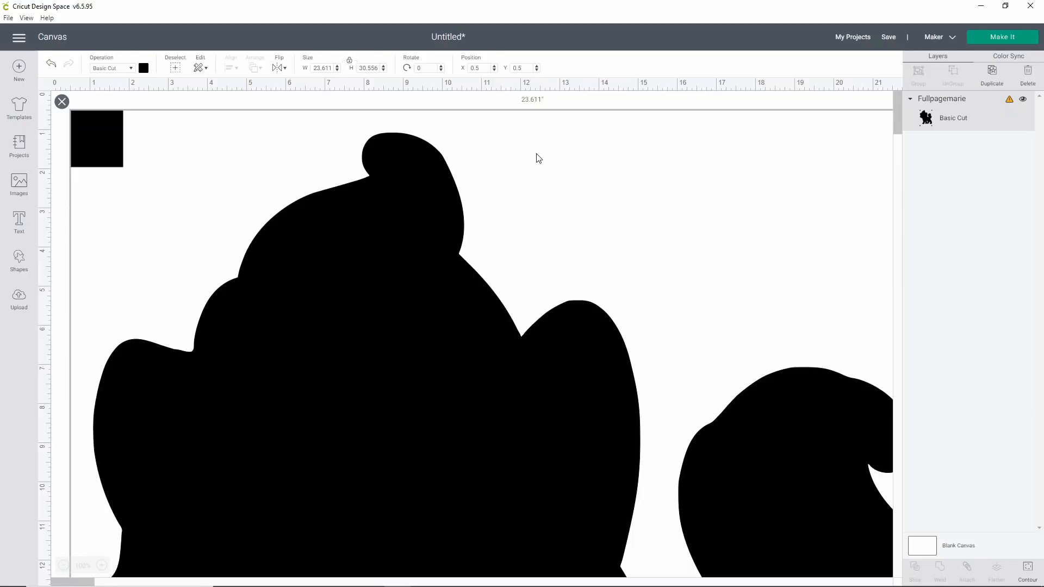
{"action": "mouse_move", "coordinate": [338, 86]}
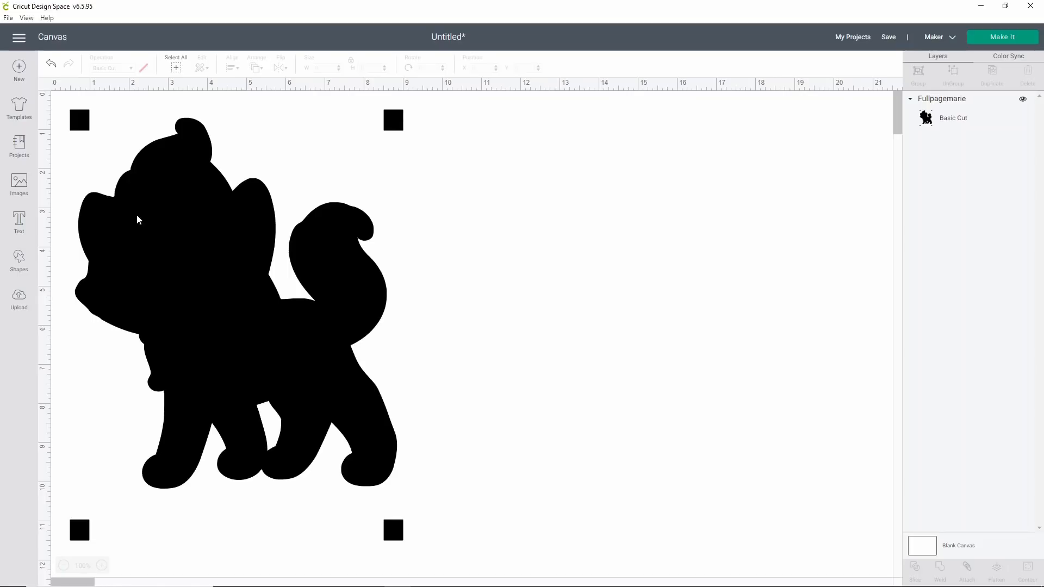
{"action": "mouse_move", "coordinate": [282, 198]}
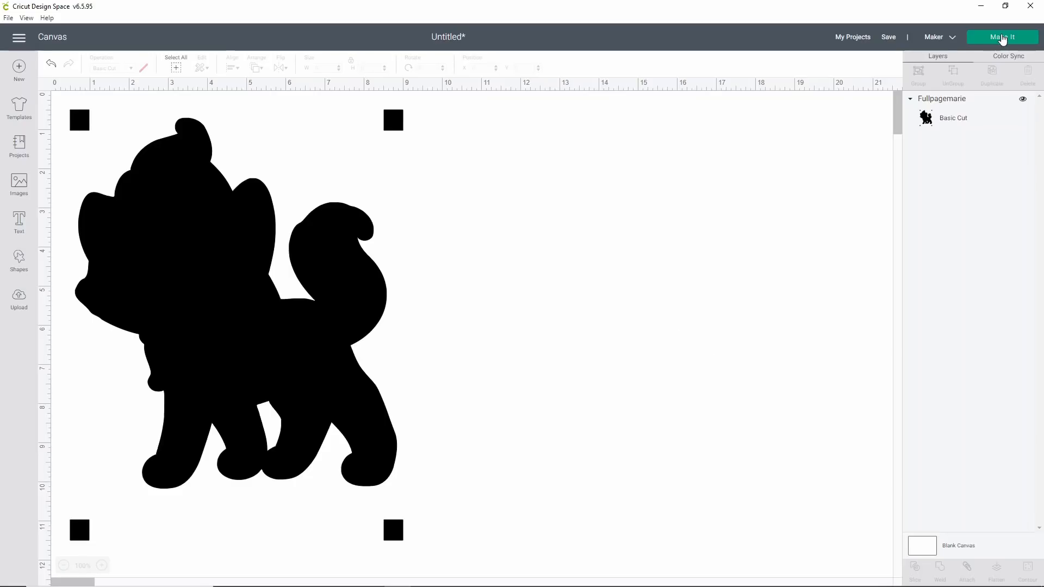
- Choose Make It to lay the silhouette and squares onto a 12 × 12 in mat
{"action": "left_click", "coordinate": [1002, 36]}
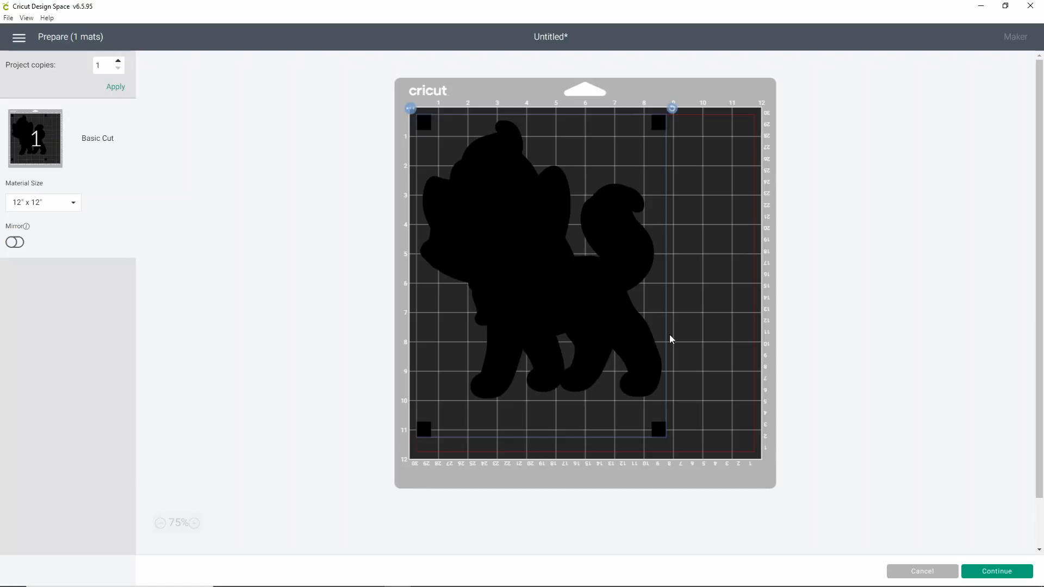
{"action": "mouse_move", "coordinate": [671, 323]}
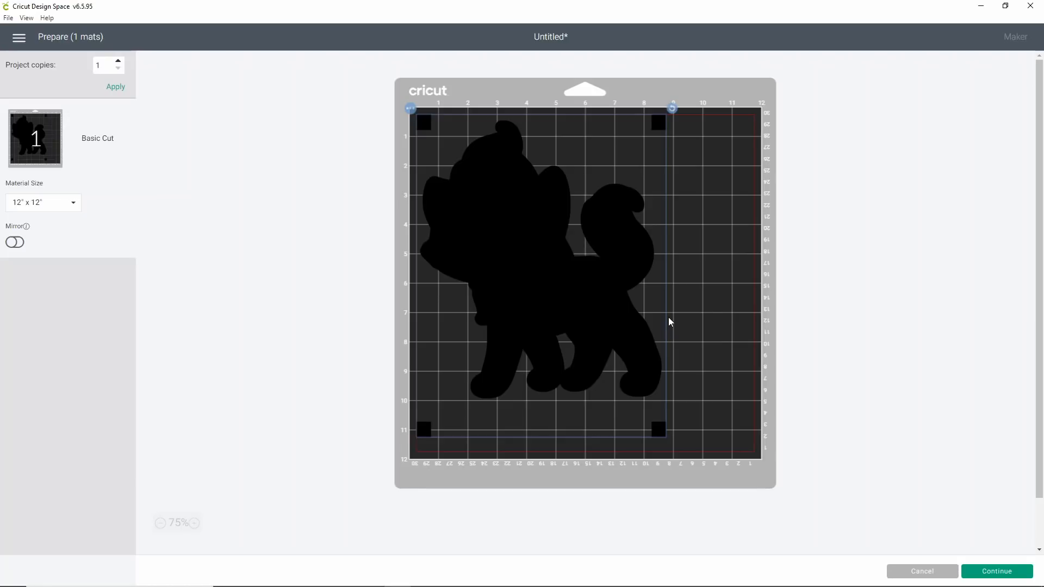